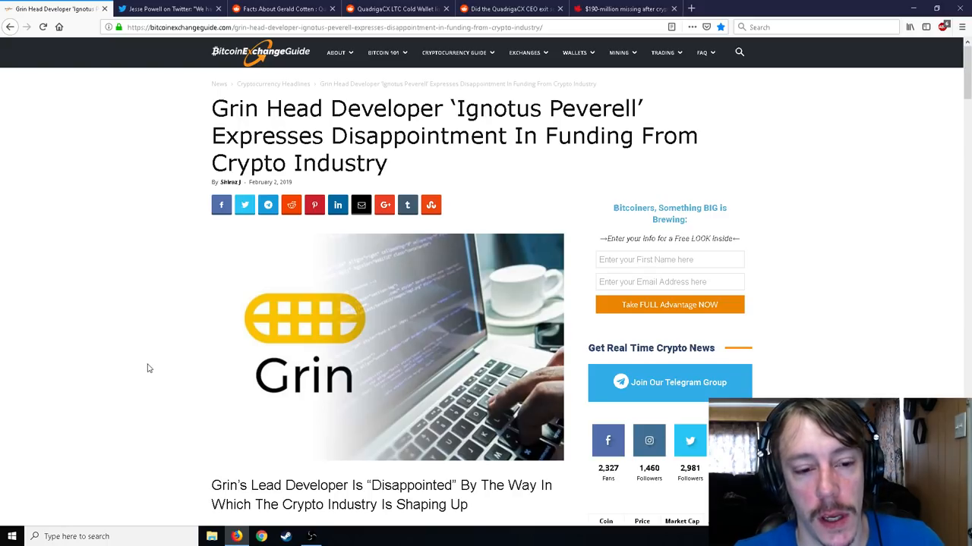
# - Scroll the Grin article to the 'Disappointed' subheading and the developer's quoted statement
pyautogui.scroll(-3)
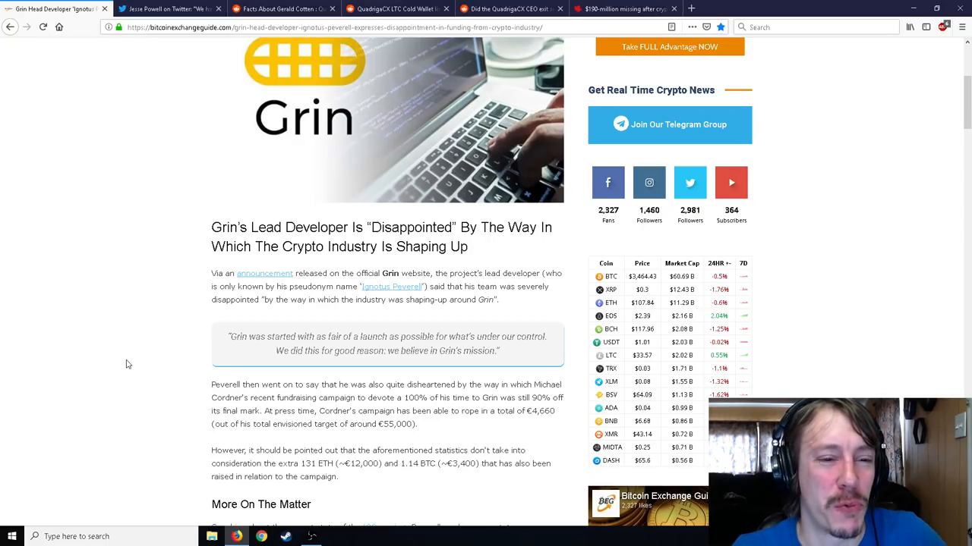
pyautogui.scroll(3)
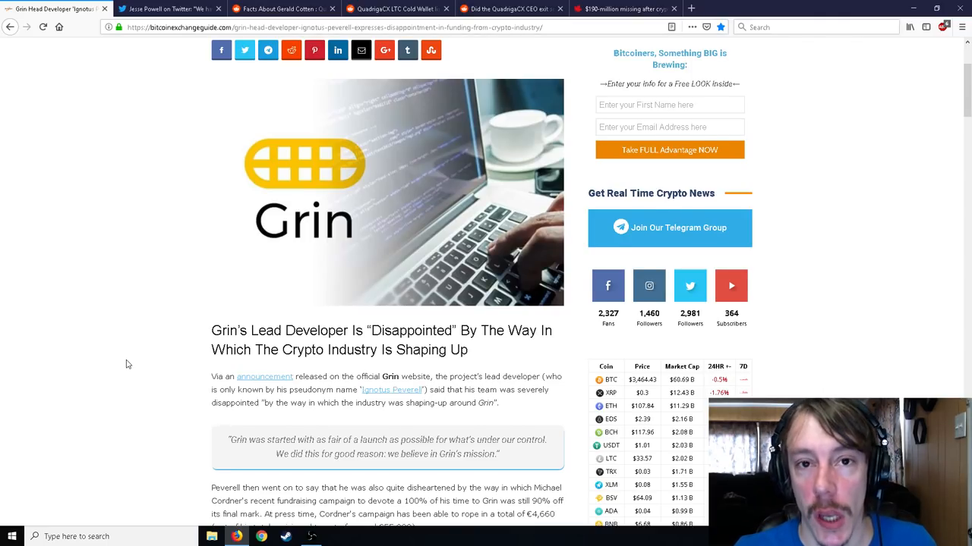
pyautogui.scroll(-3)
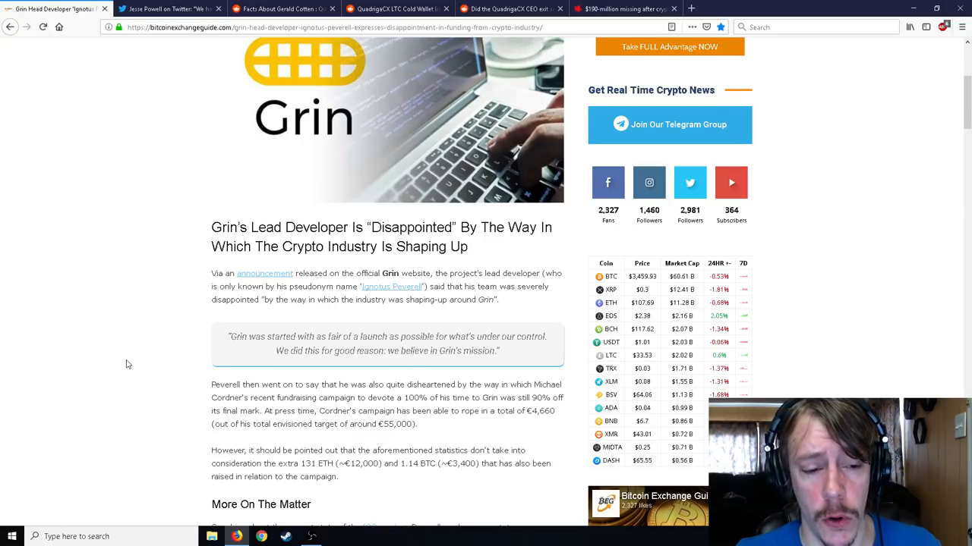
# - Scroll past the fundraising figures to Peverell's block quote about ICOs
pyautogui.scroll(-3)
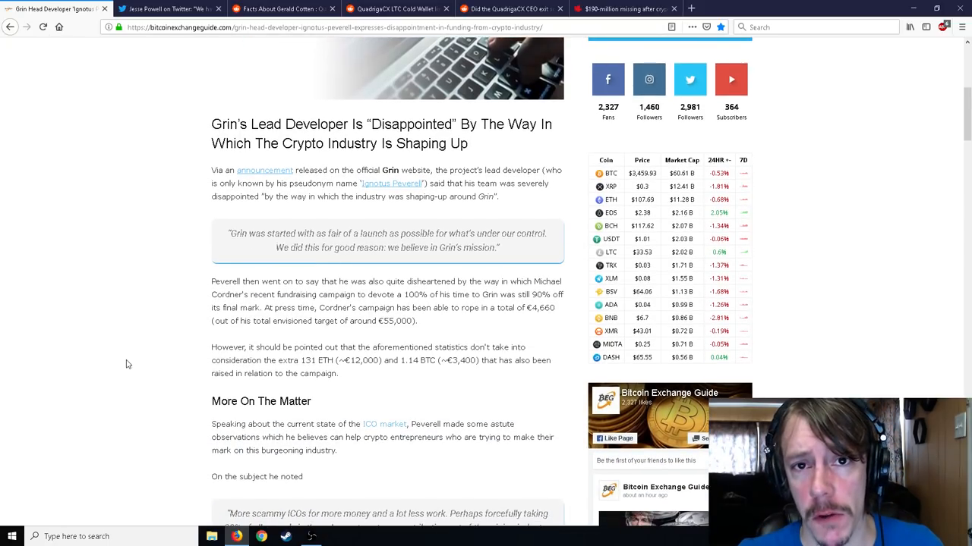
pyautogui.scroll(-3)
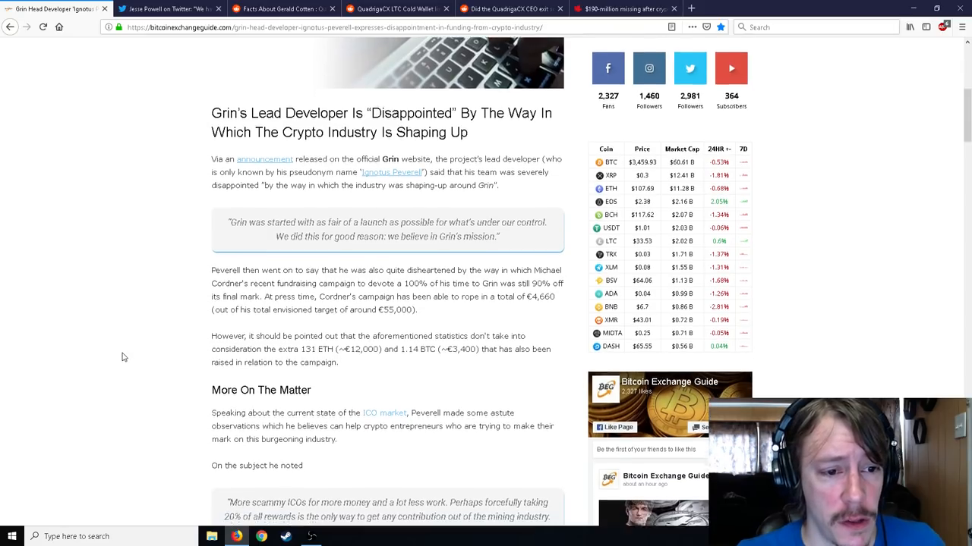
pyautogui.scroll(-3)
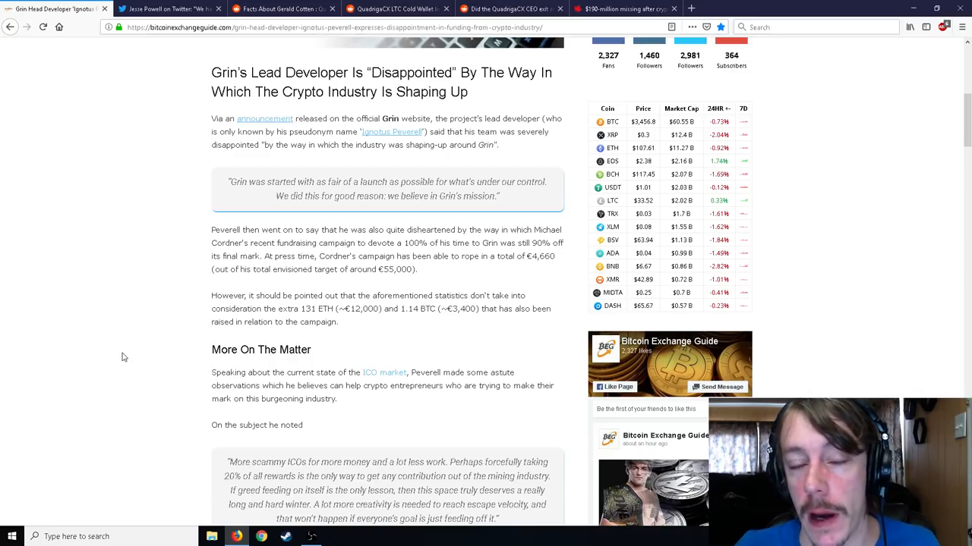
pyautogui.scroll(-3)
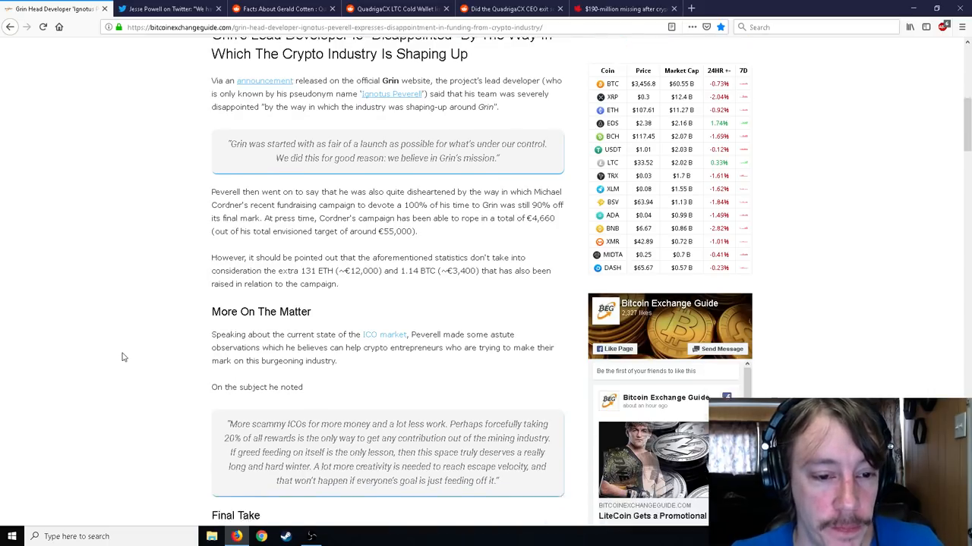
pyautogui.scroll(-3)
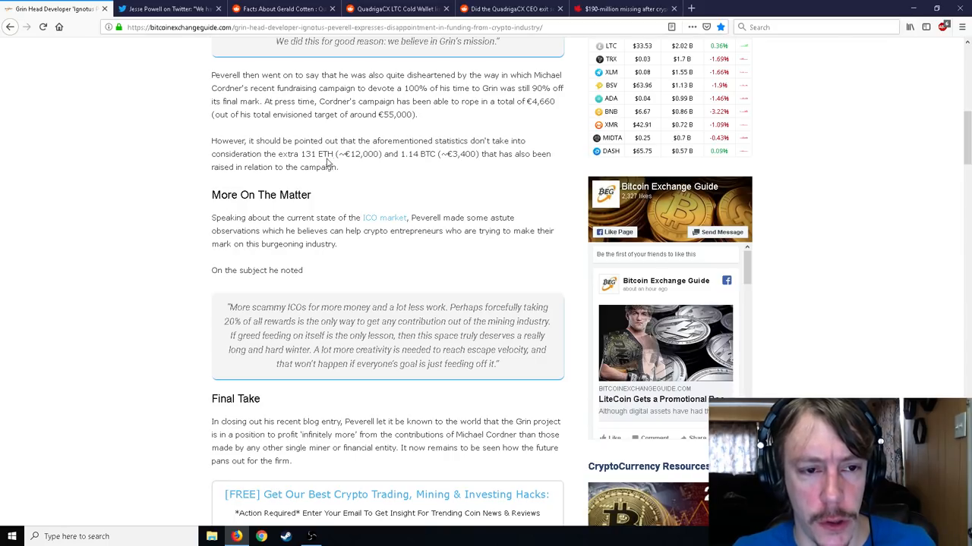
pyautogui.moveTo(404, 158)
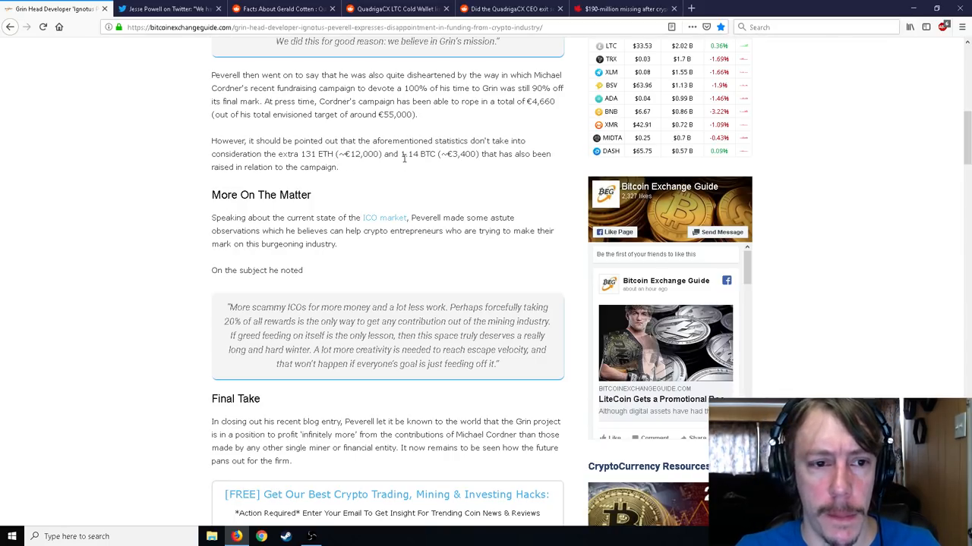
pyautogui.scroll(-3)
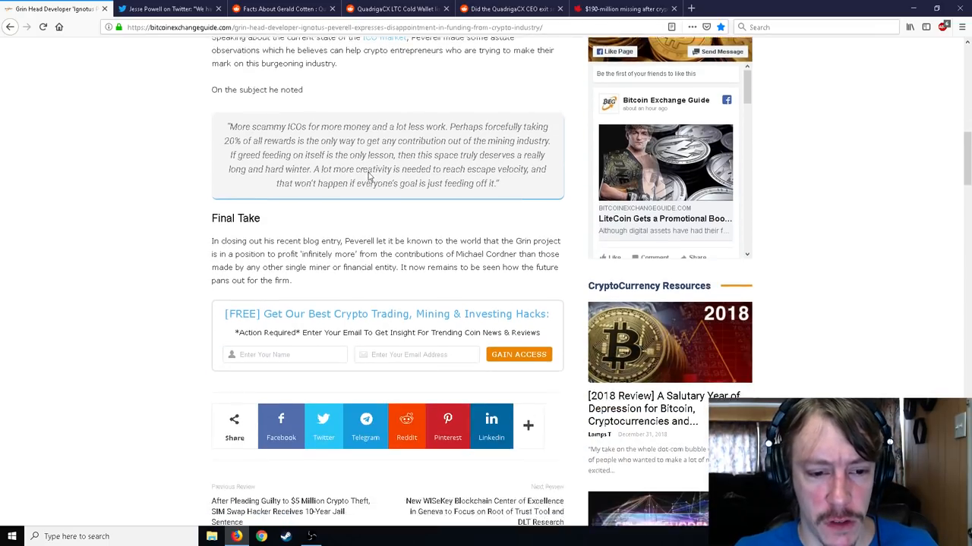
pyautogui.scroll(-3)
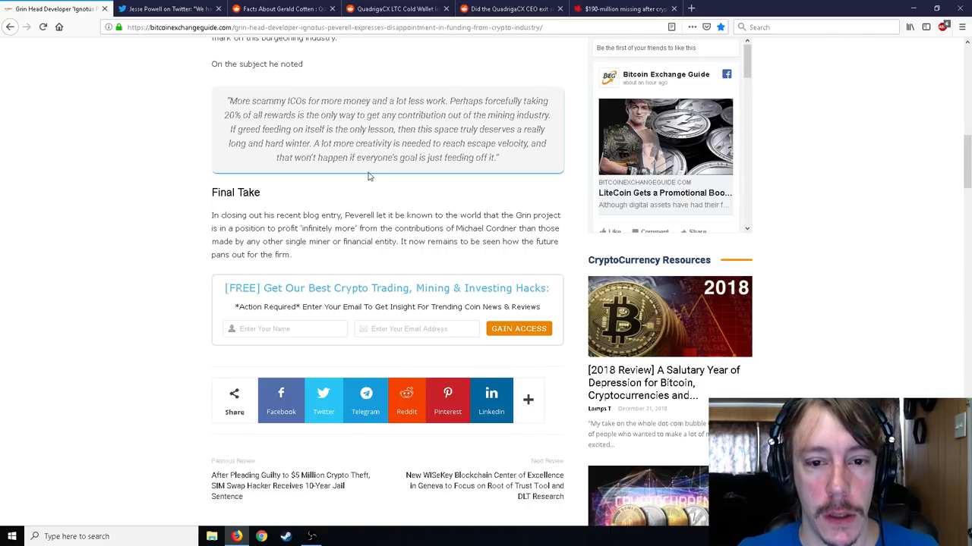
pyautogui.scroll(3)
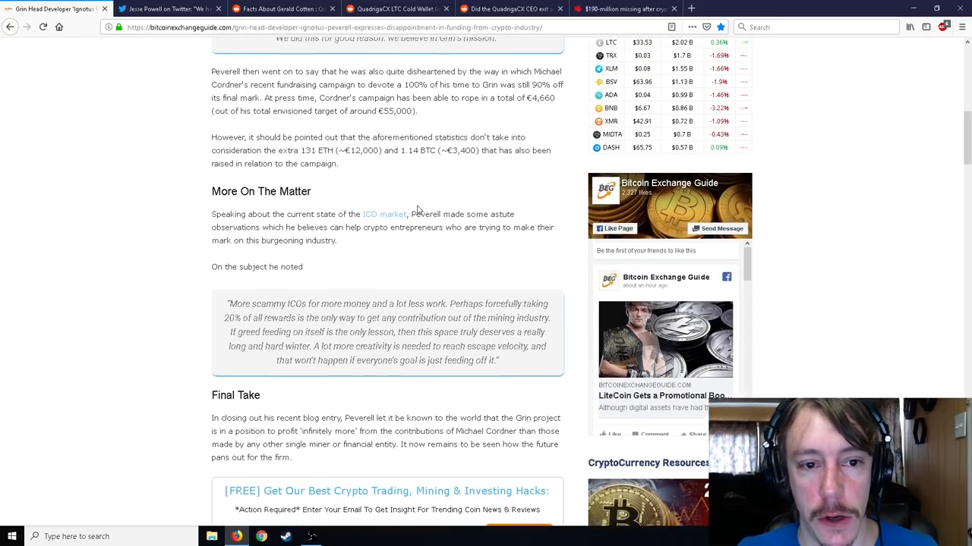
pyautogui.scroll(3)
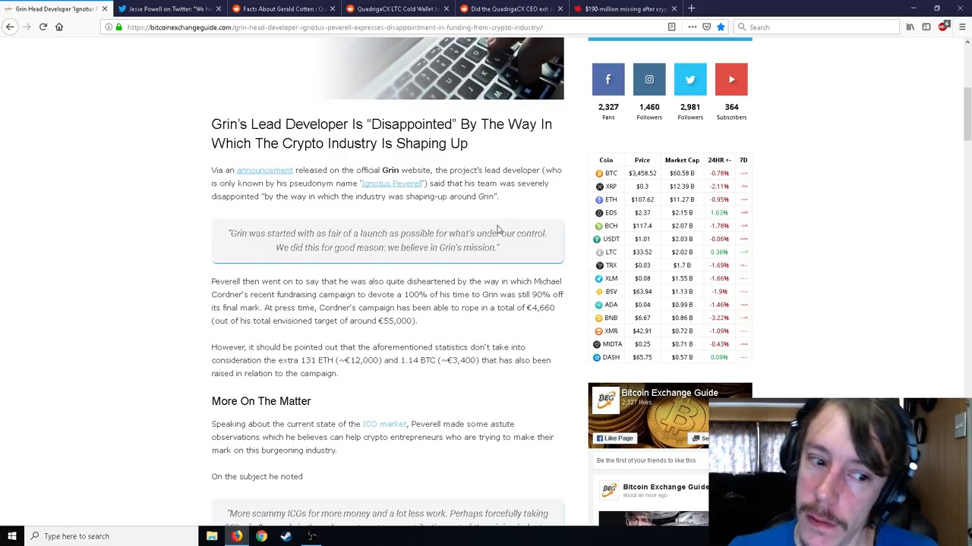
pyautogui.scroll(3)
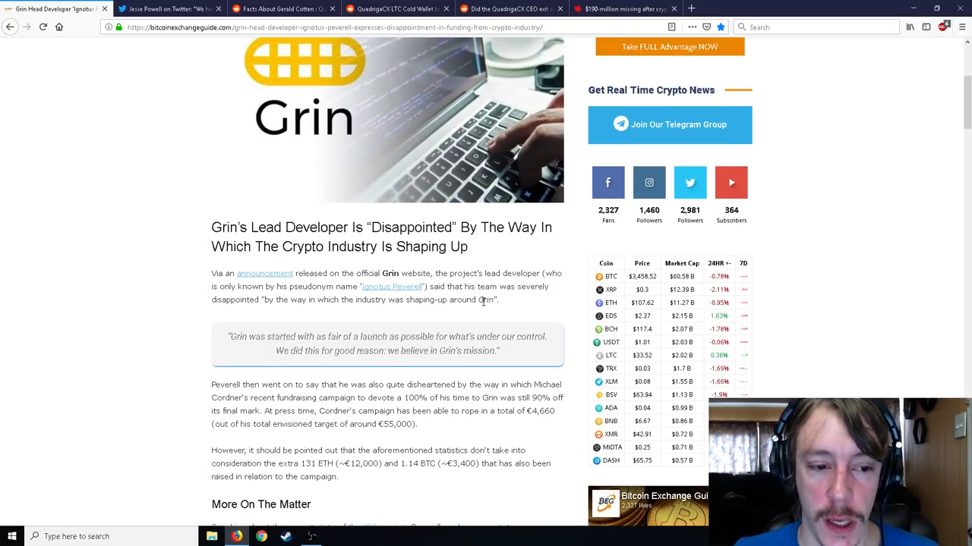
pyautogui.moveTo(136, 55)
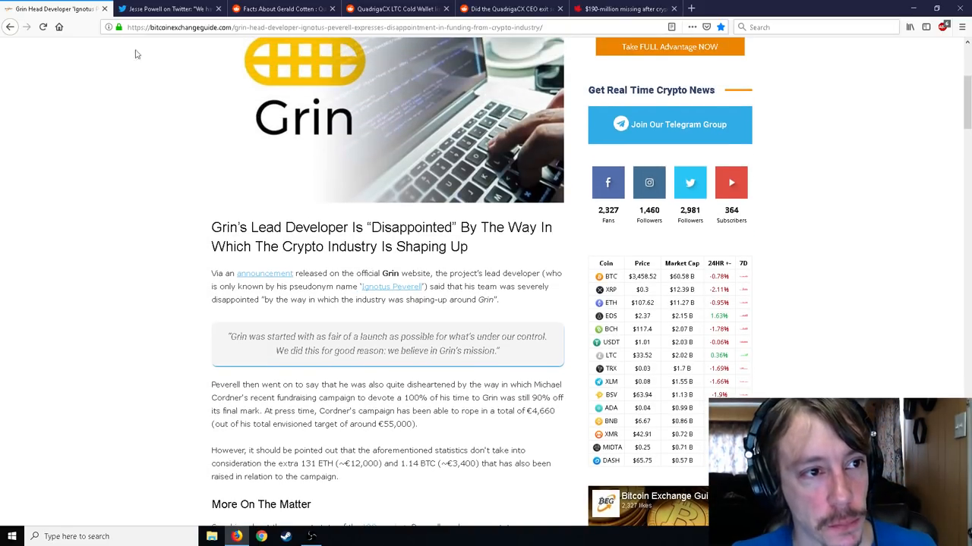
# - Switch to Jesse Powell's tweet about QuadrigaCX wallet addresses and the lost keys
pyautogui.click(167, 9)
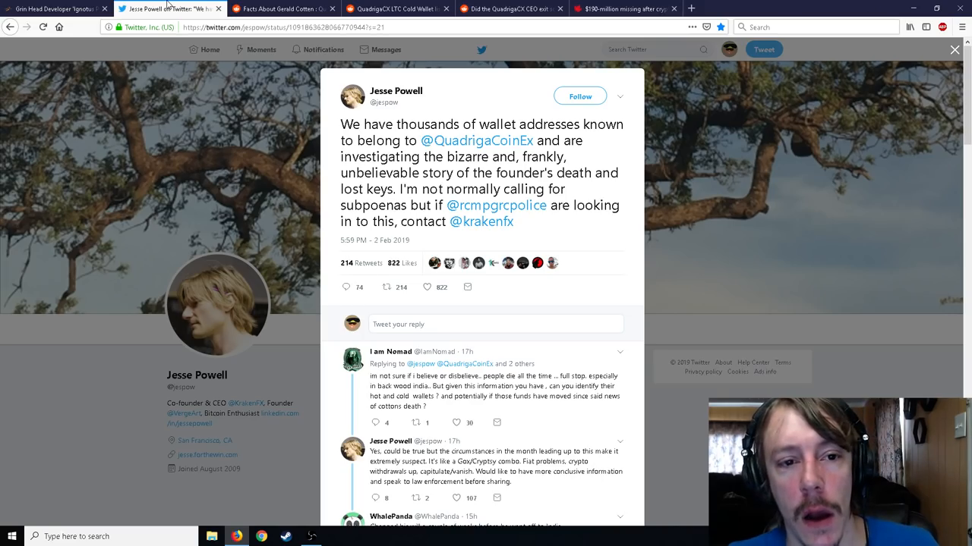
pyautogui.moveTo(364, 128)
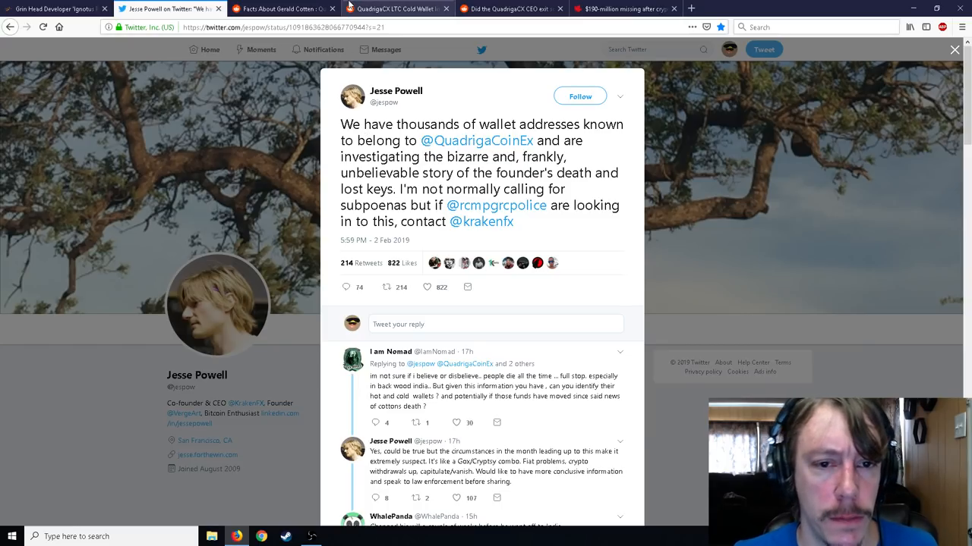
pyautogui.moveTo(395, 91)
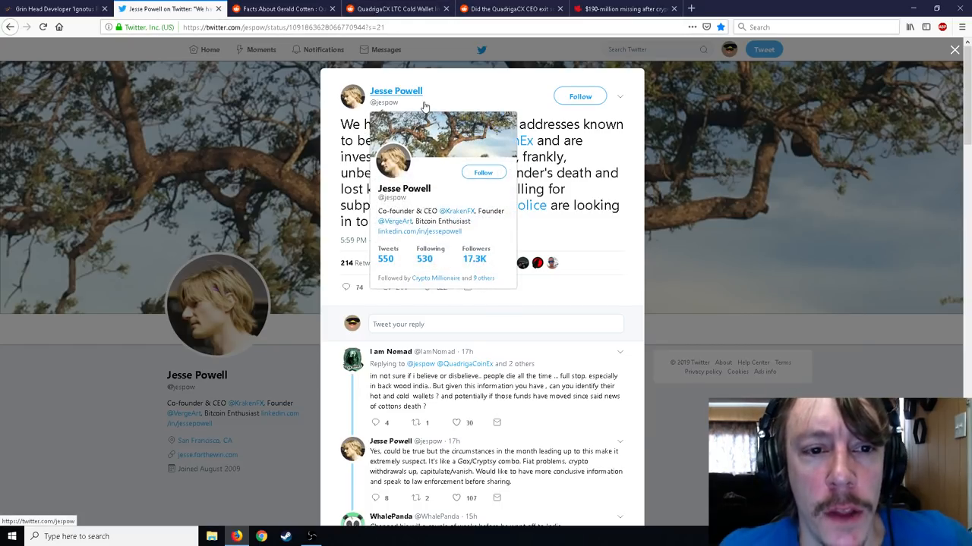
pyautogui.moveTo(402, 156)
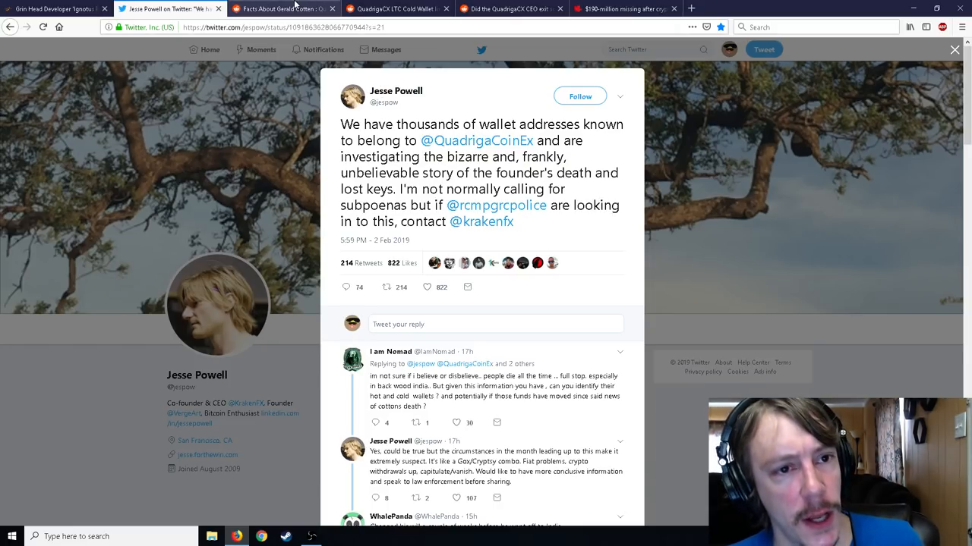
pyautogui.click(282, 9)
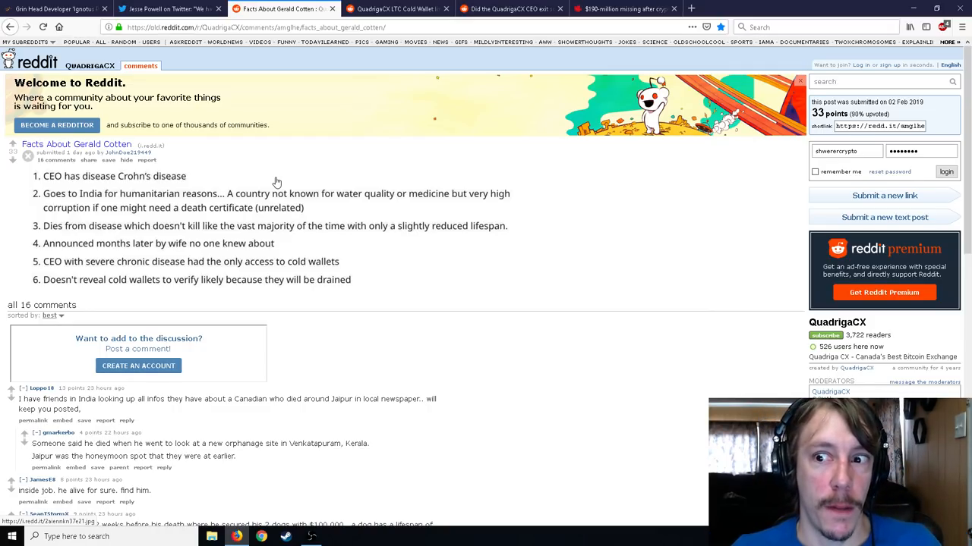
pyautogui.moveTo(276, 179)
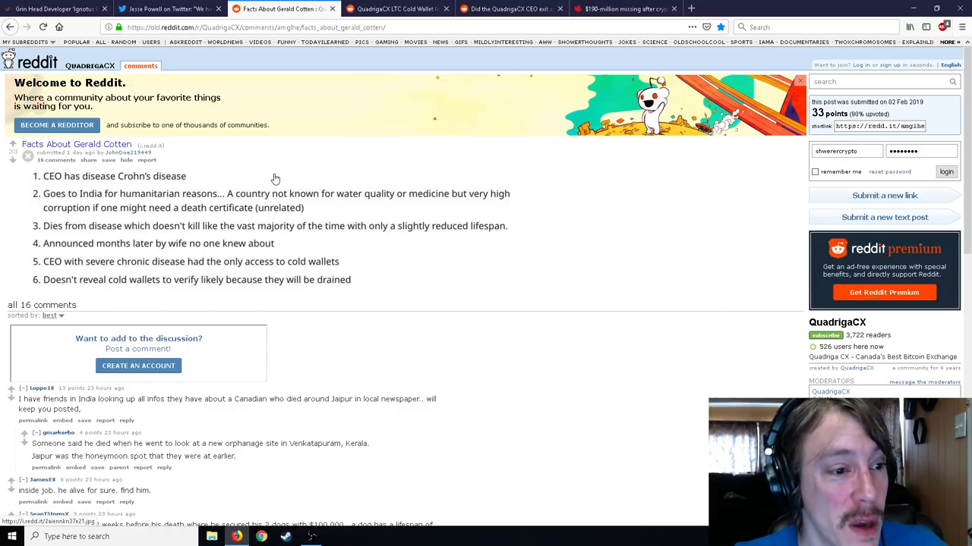
pyautogui.moveTo(237, 175)
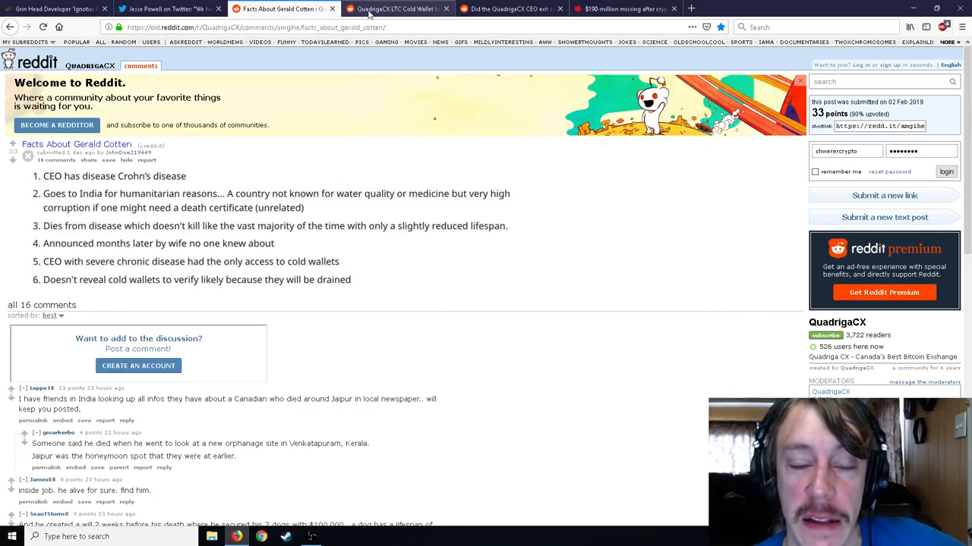
pyautogui.moveTo(394, 9)
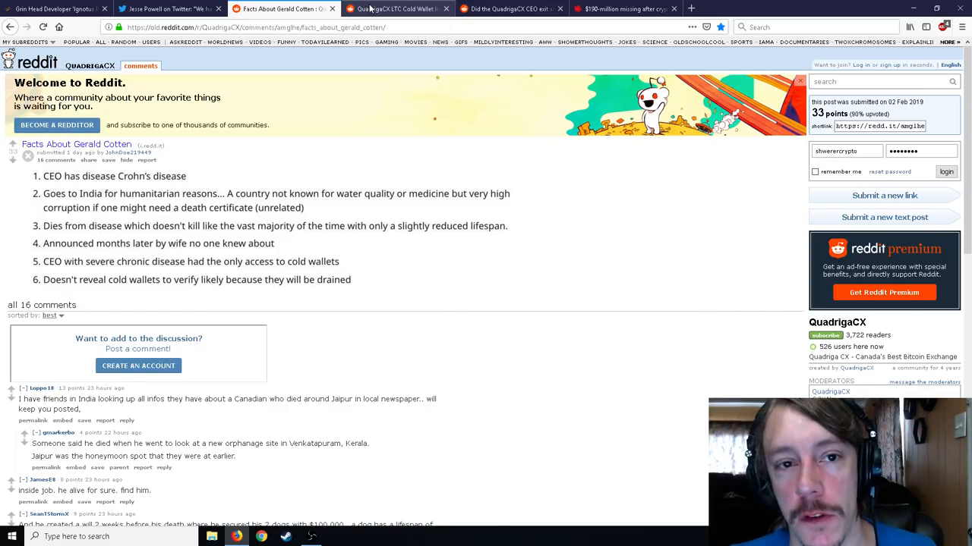
# - Switch to the r/BitcoinCA LTC cold wallet post and scroll through its steps, balances and first comment
pyautogui.click(394, 9)
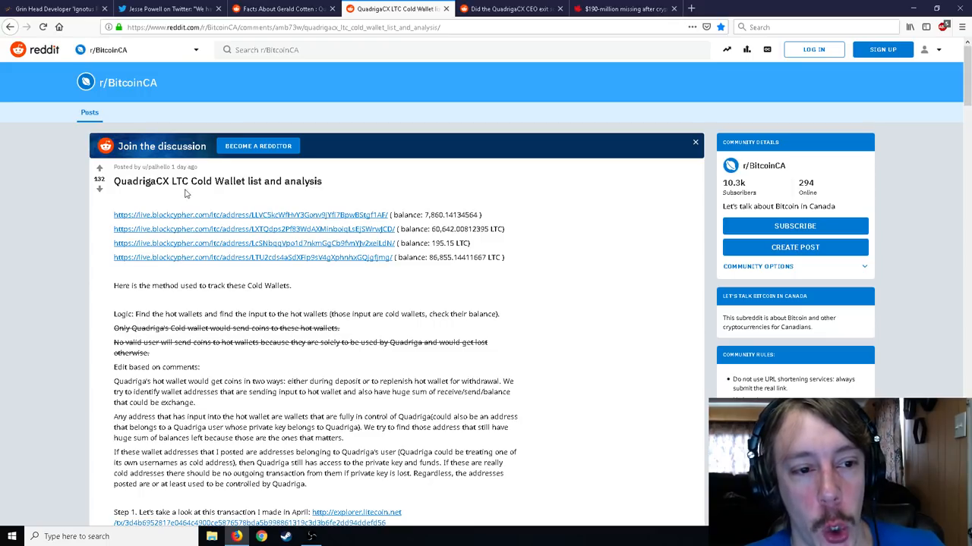
pyautogui.moveTo(340, 221)
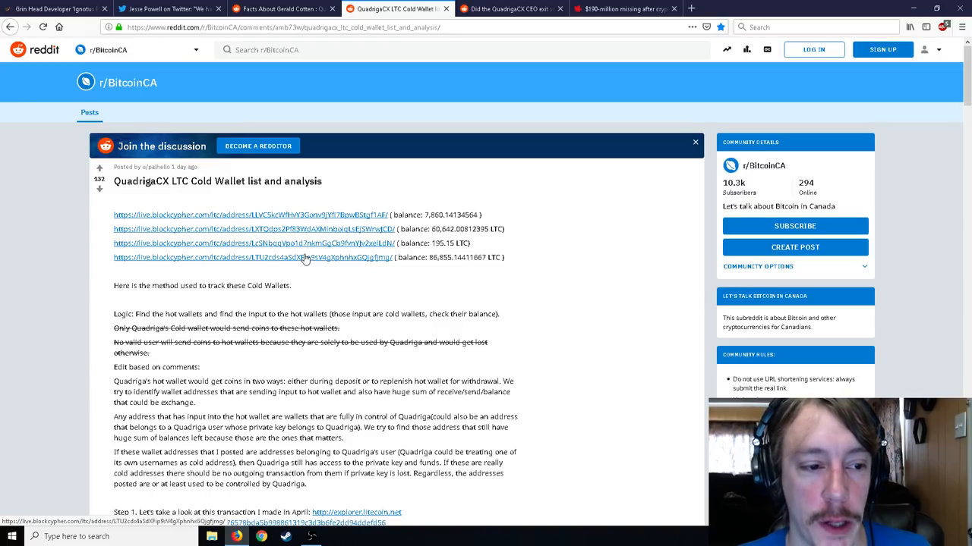
pyautogui.scroll(-3)
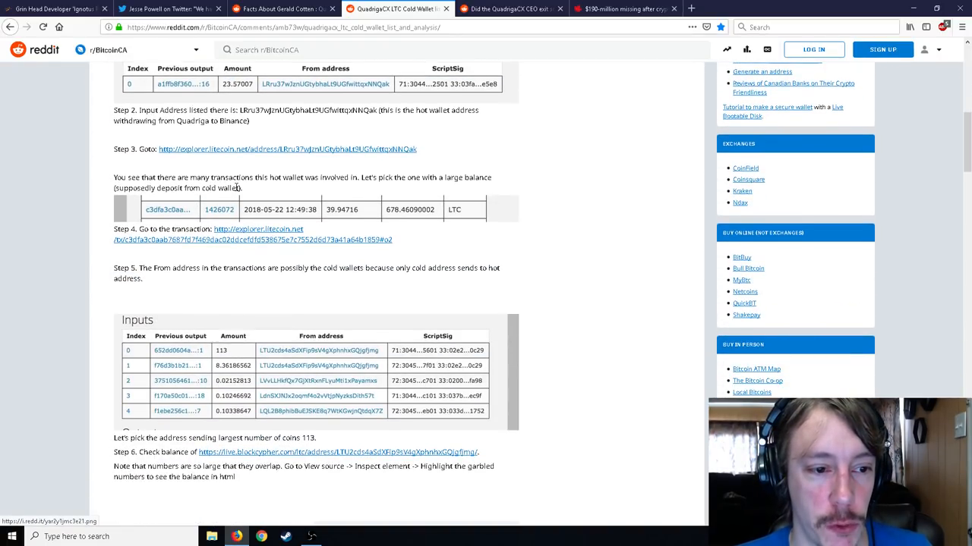
pyautogui.scroll(-3)
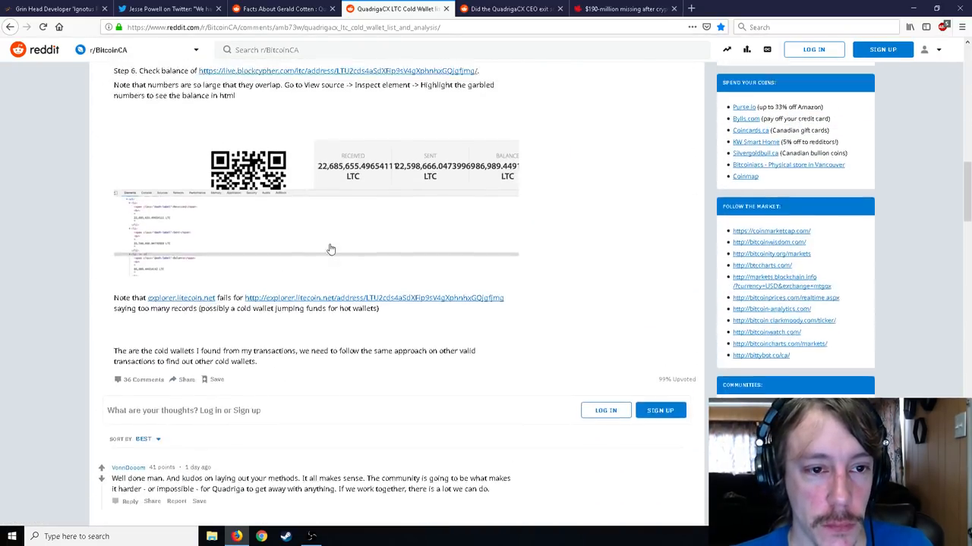
pyautogui.scroll(3)
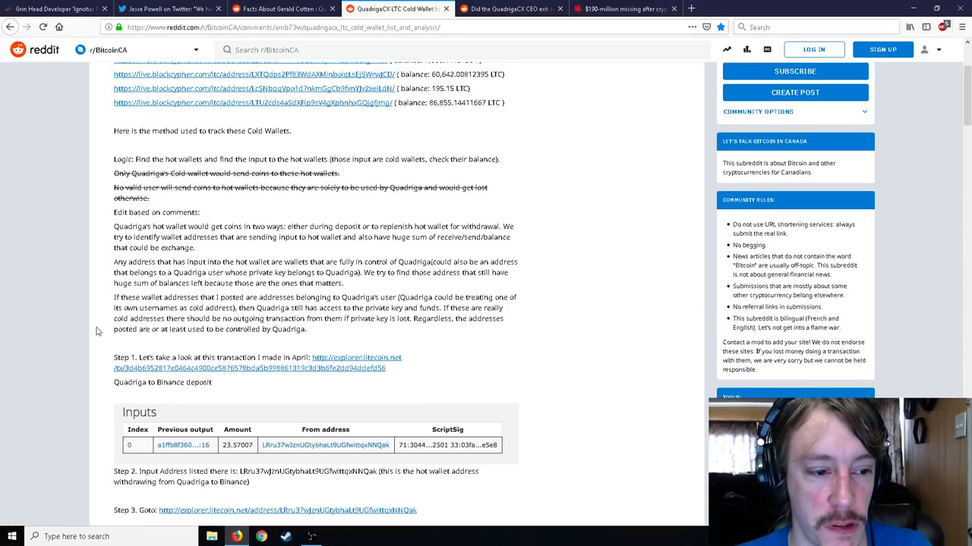
pyautogui.scroll(-3)
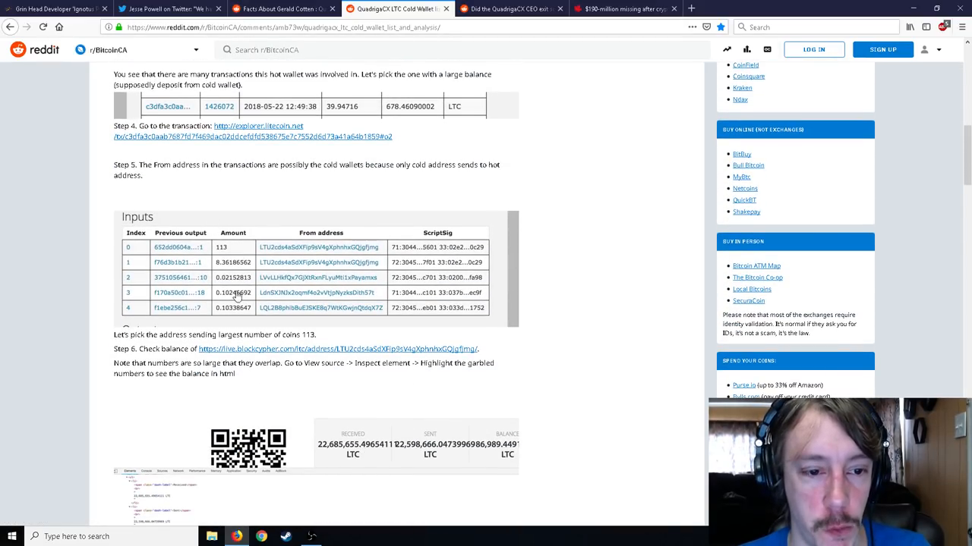
pyautogui.scroll(3)
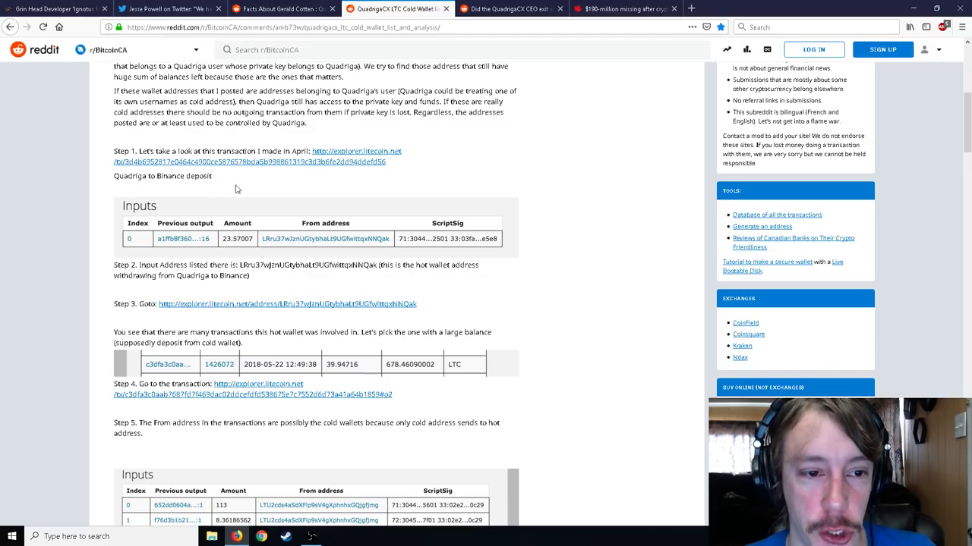
pyautogui.scroll(-3)
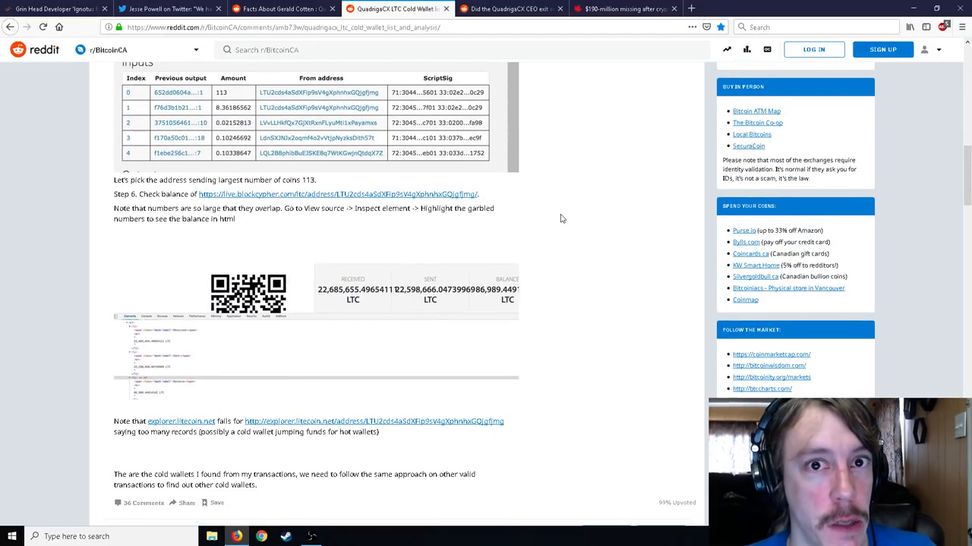
pyautogui.scroll(3)
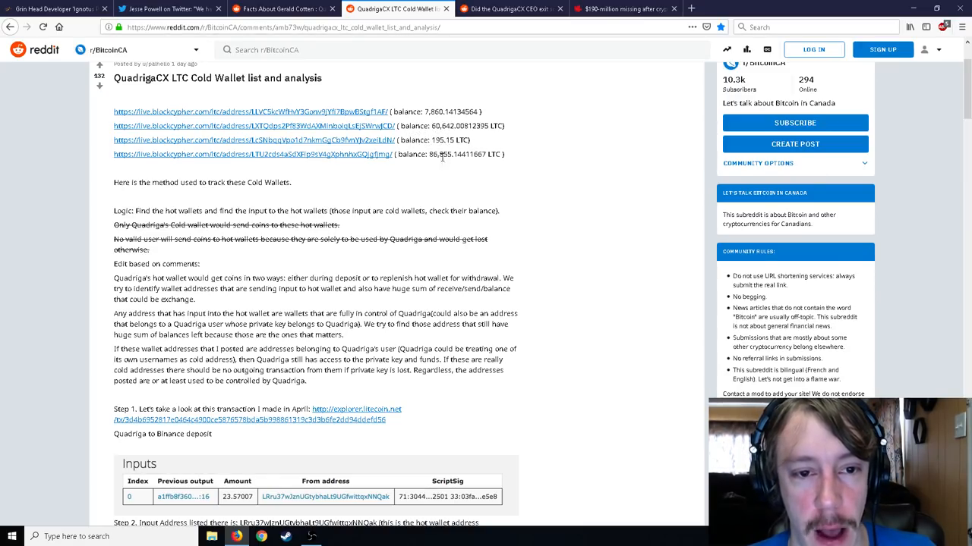
pyautogui.moveTo(346, 157)
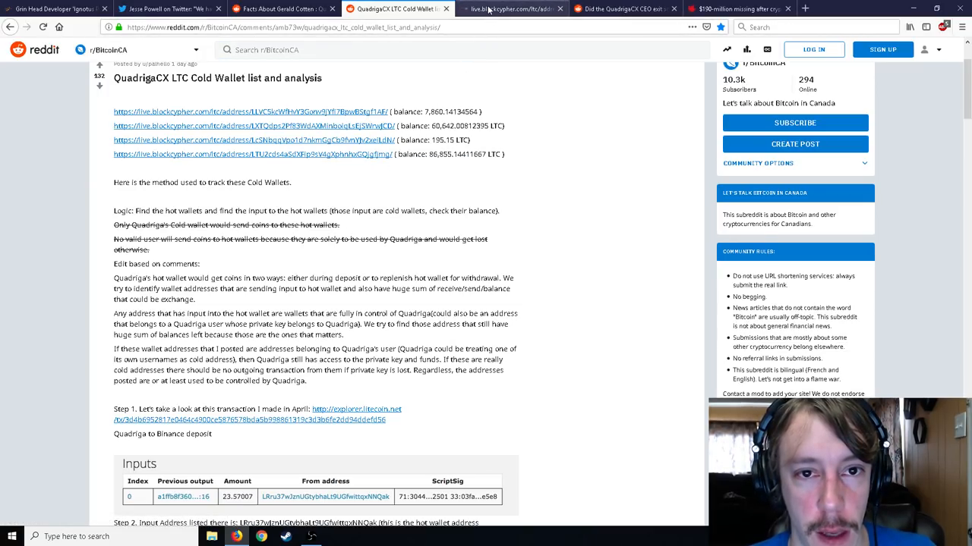
pyautogui.click(513, 9)
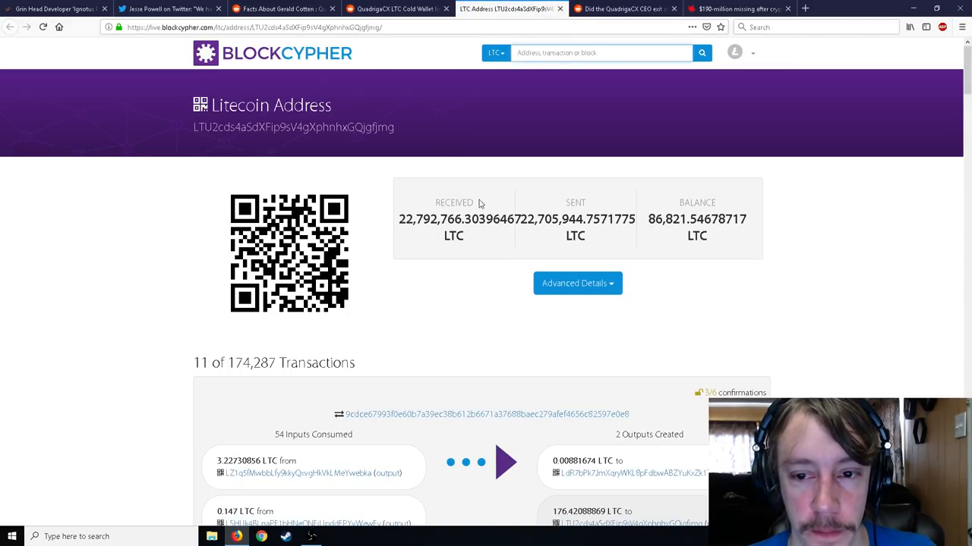
pyautogui.click(395, 10)
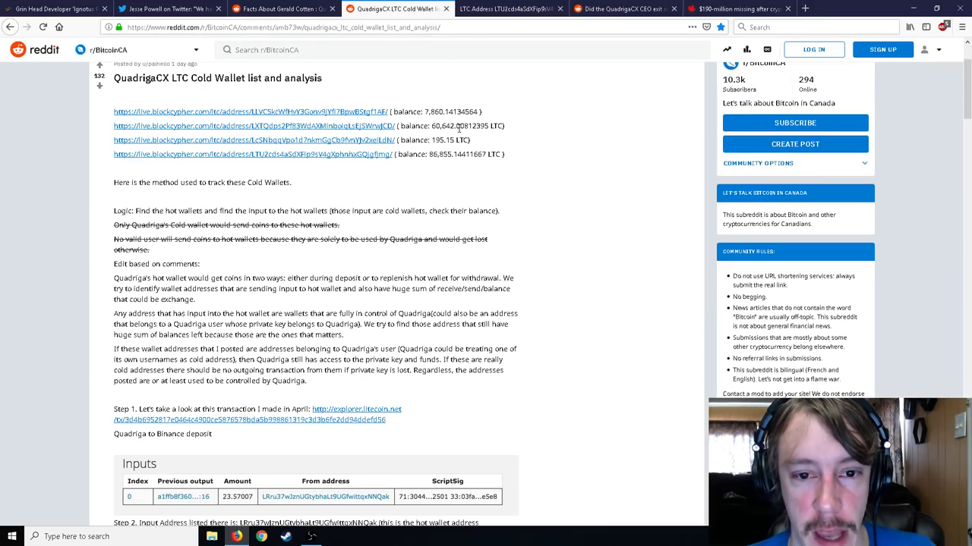
pyautogui.click(252, 139)
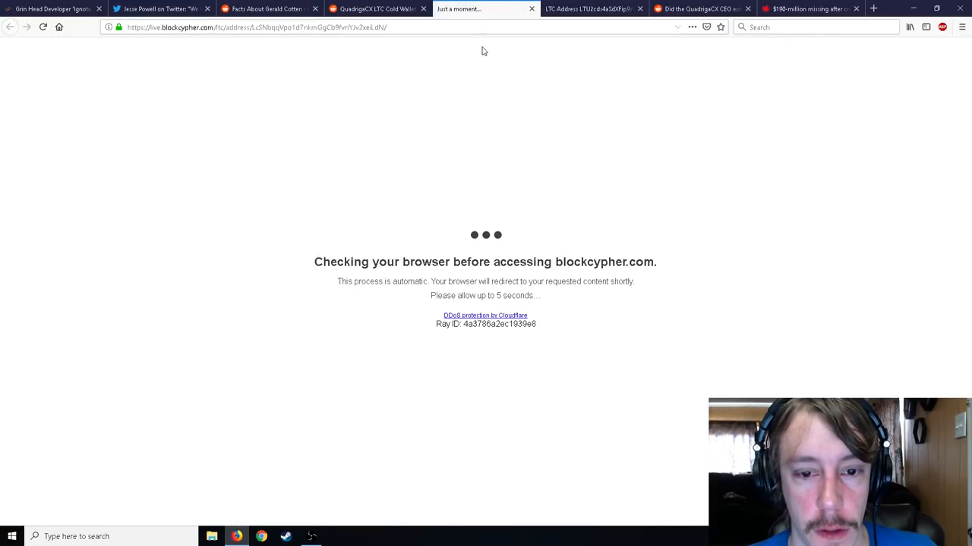
pyautogui.moveTo(407, 91)
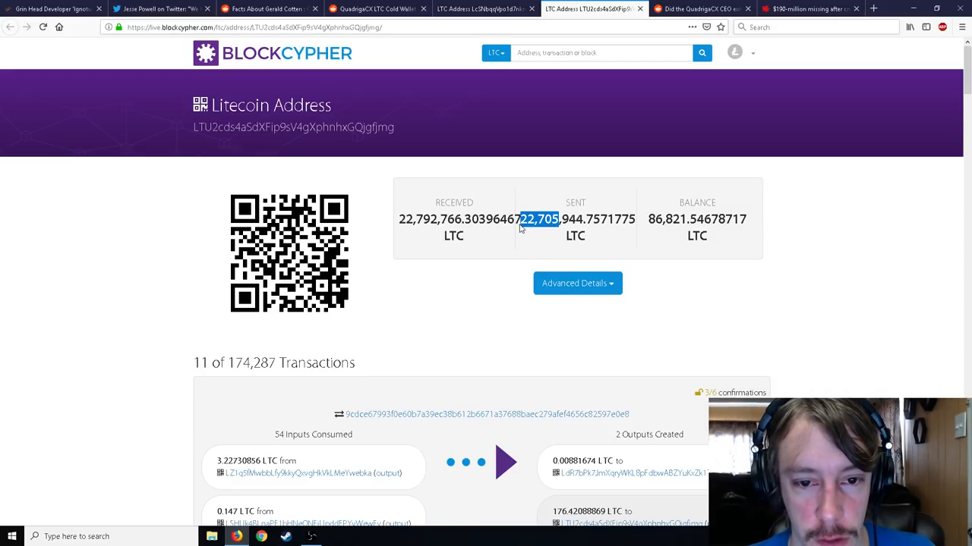
pyautogui.click(482, 10)
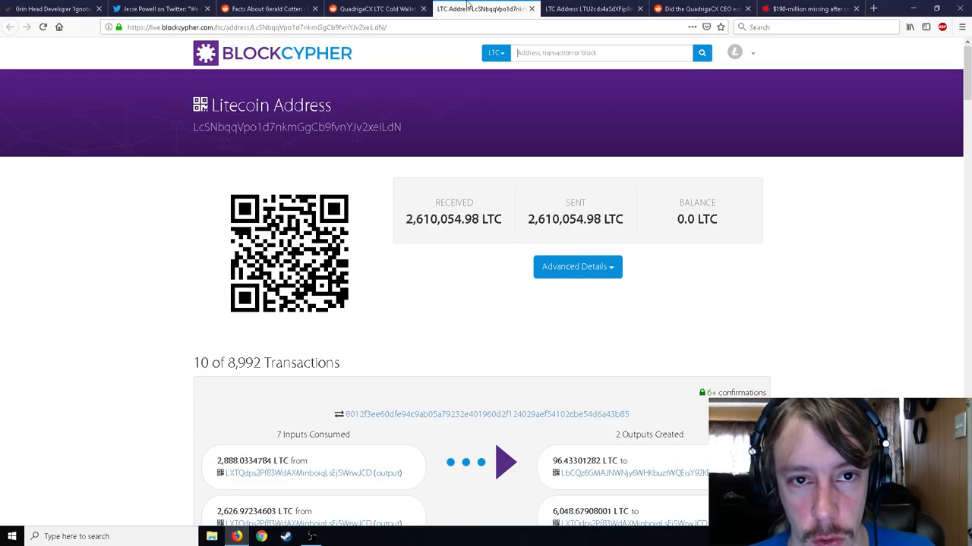
pyautogui.doubleClick(695, 218)
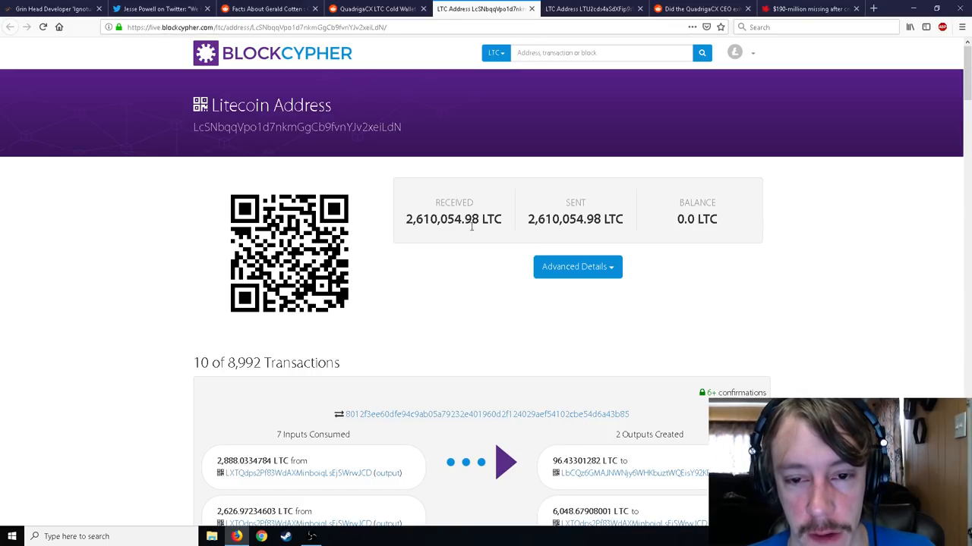
pyautogui.doubleClick(686, 219)
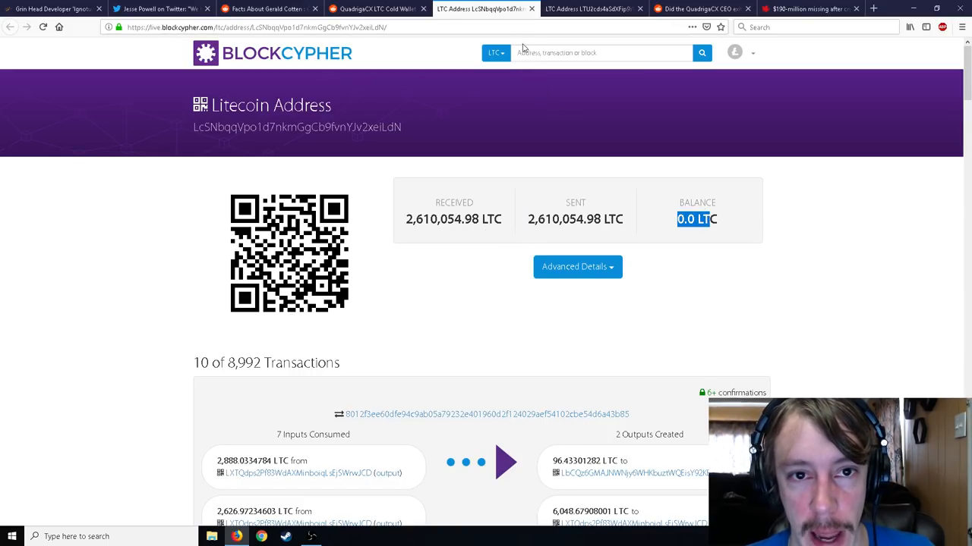
pyautogui.click(376, 9)
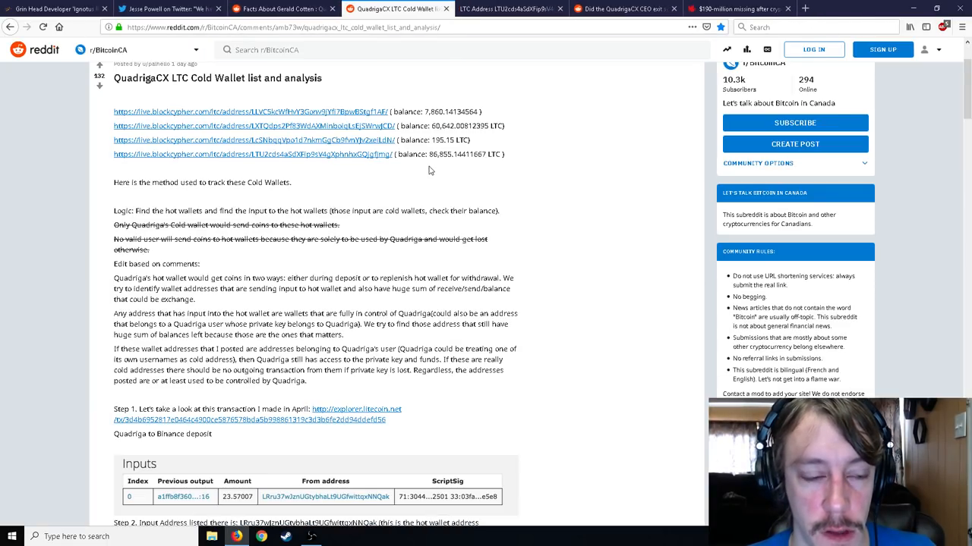
pyautogui.scroll(-3)
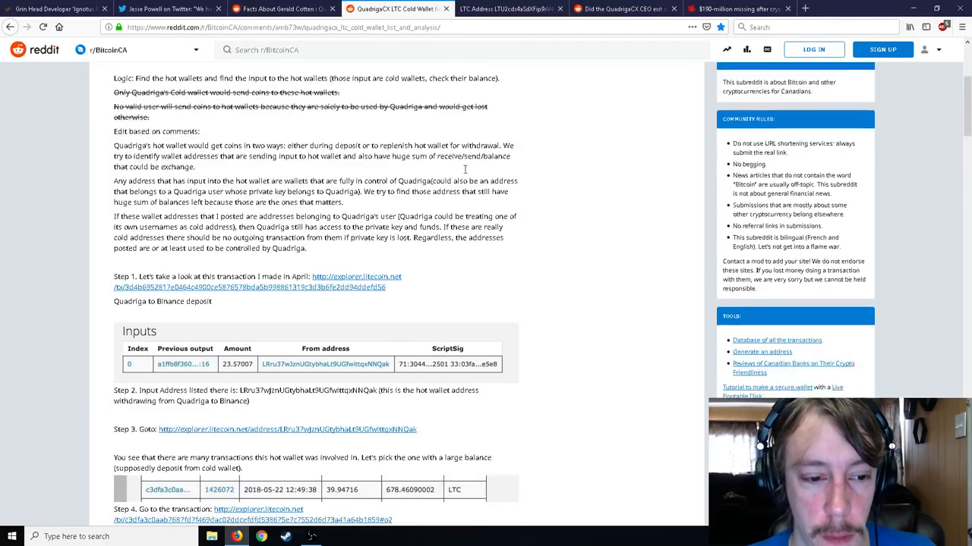
pyautogui.scroll(-3)
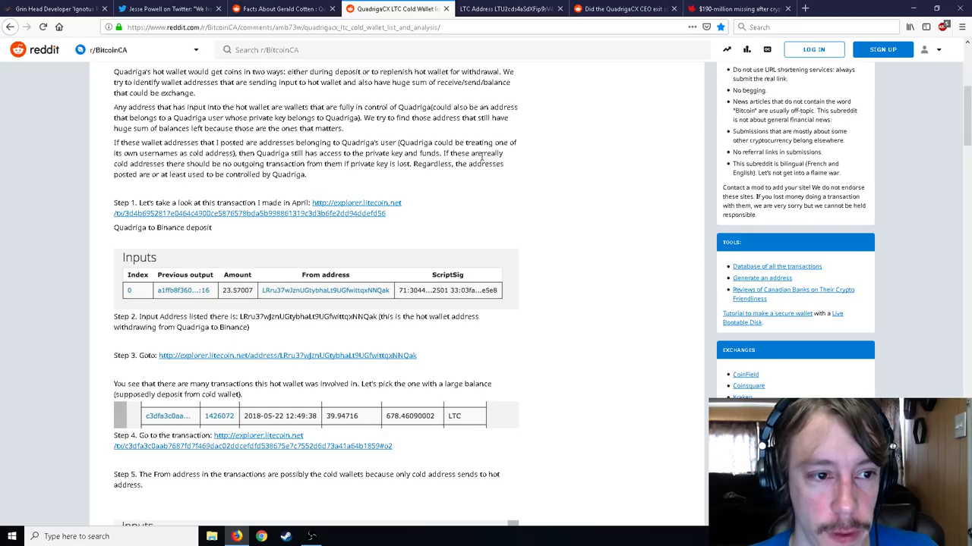
pyautogui.scroll(-3)
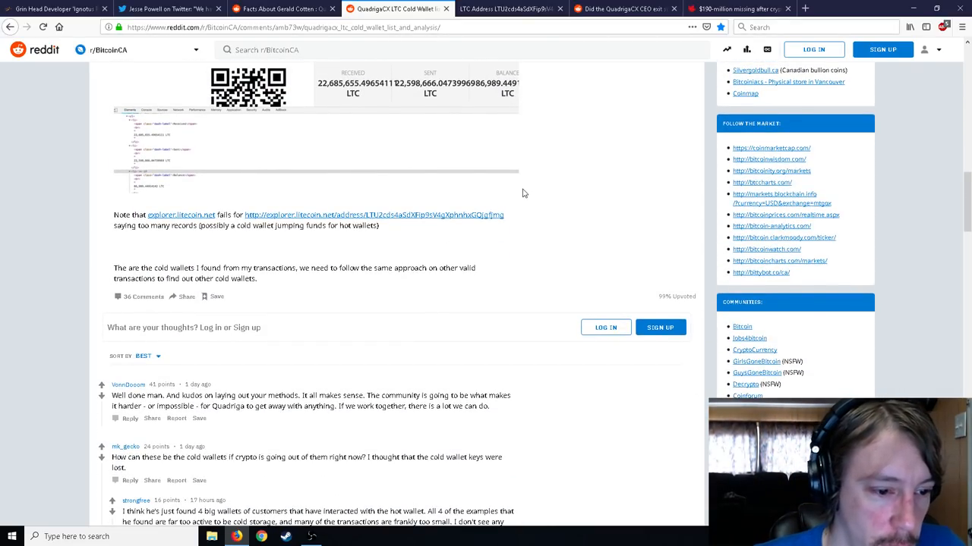
pyautogui.scroll(3)
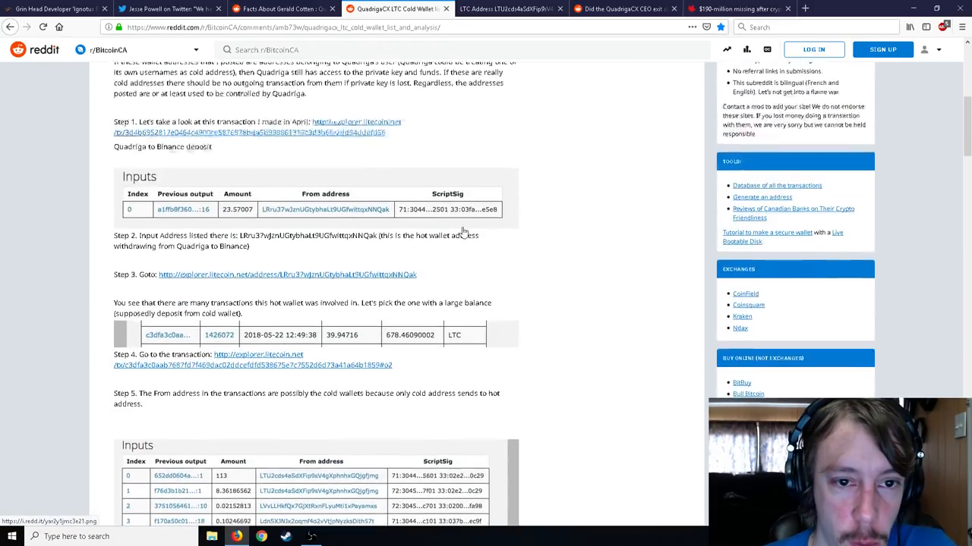
pyautogui.scroll(3)
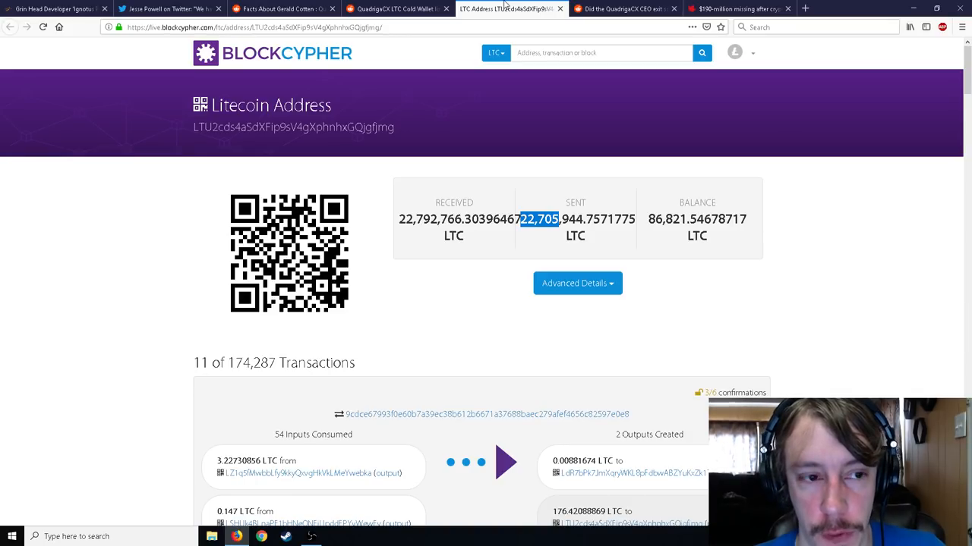
pyautogui.click(623, 9)
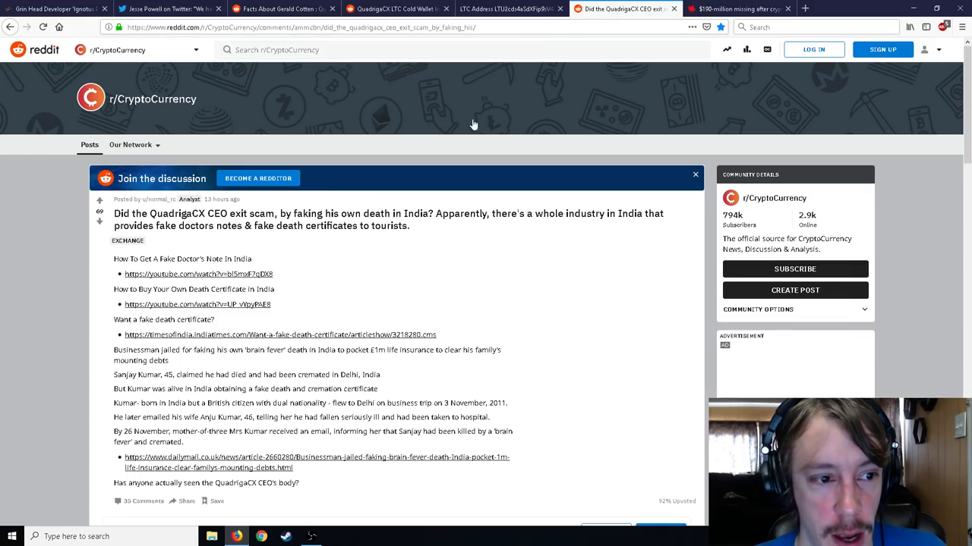
pyautogui.scroll(-3)
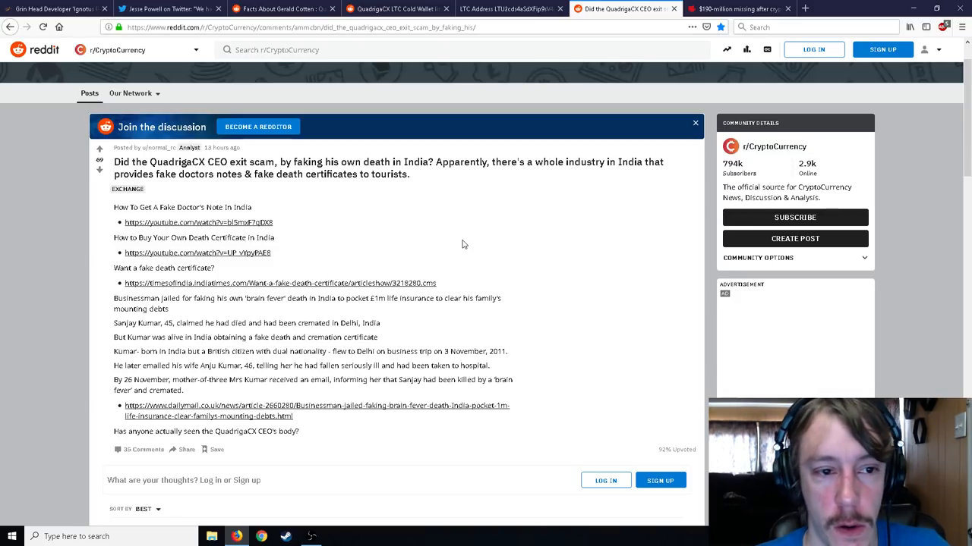
pyautogui.moveTo(465, 241)
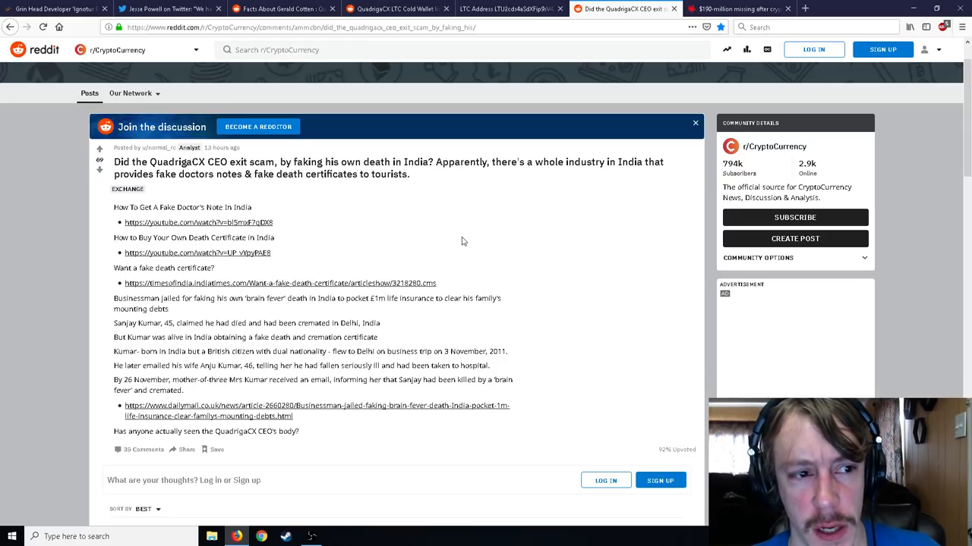
pyautogui.moveTo(413, 225)
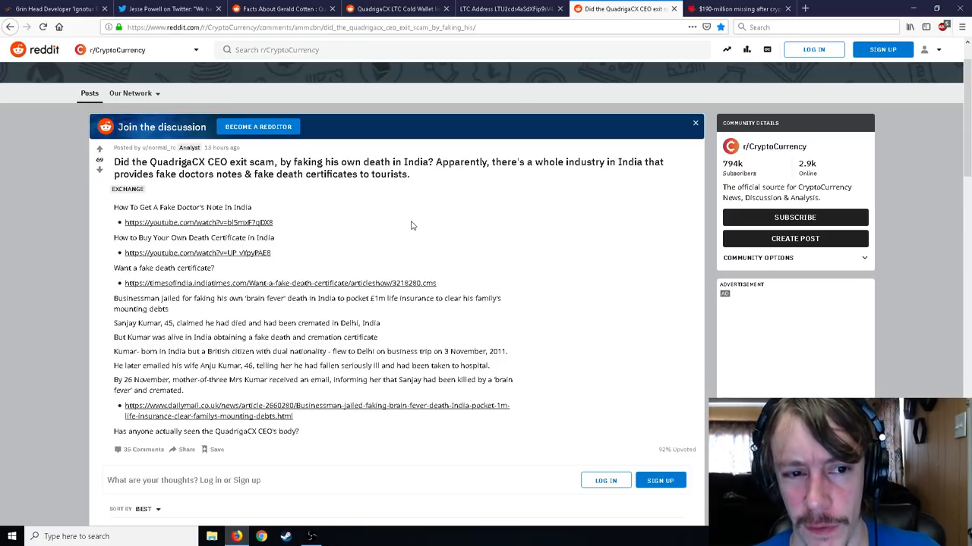
pyautogui.moveTo(267, 234)
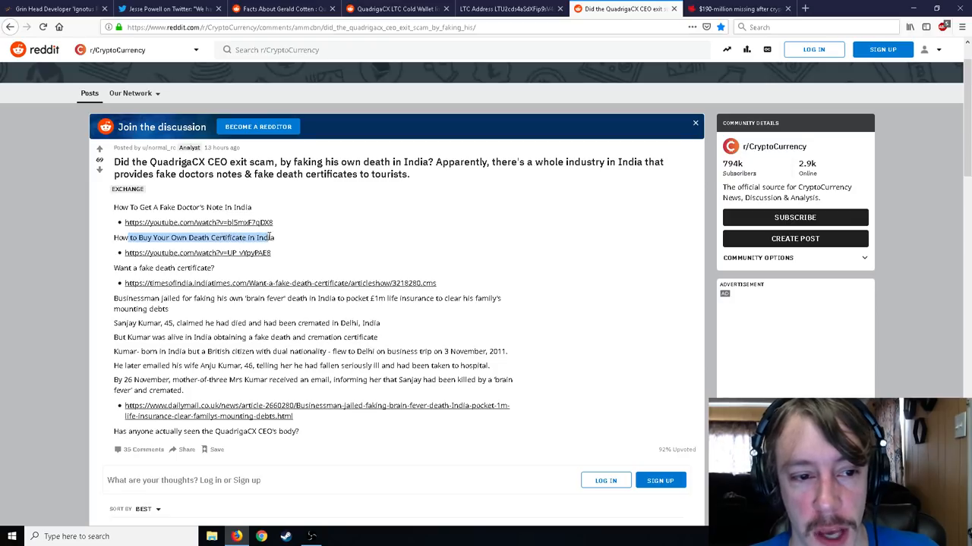
pyautogui.tripleClick(164, 267)
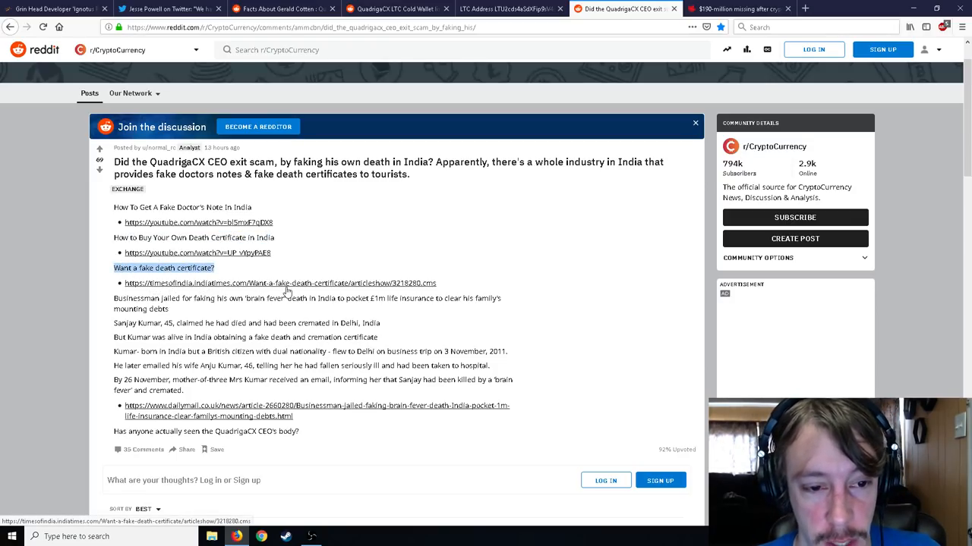
pyautogui.moveTo(437, 274)
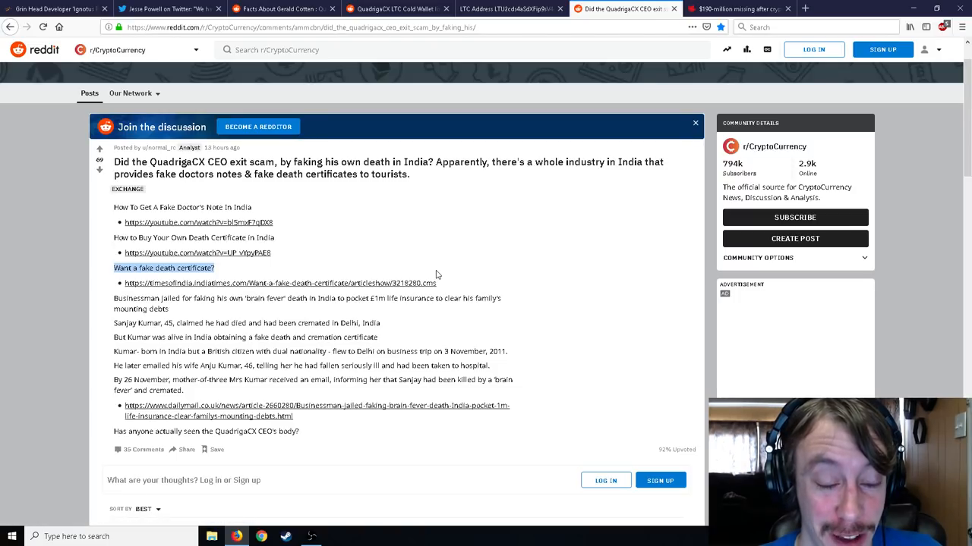
pyautogui.moveTo(107, 314)
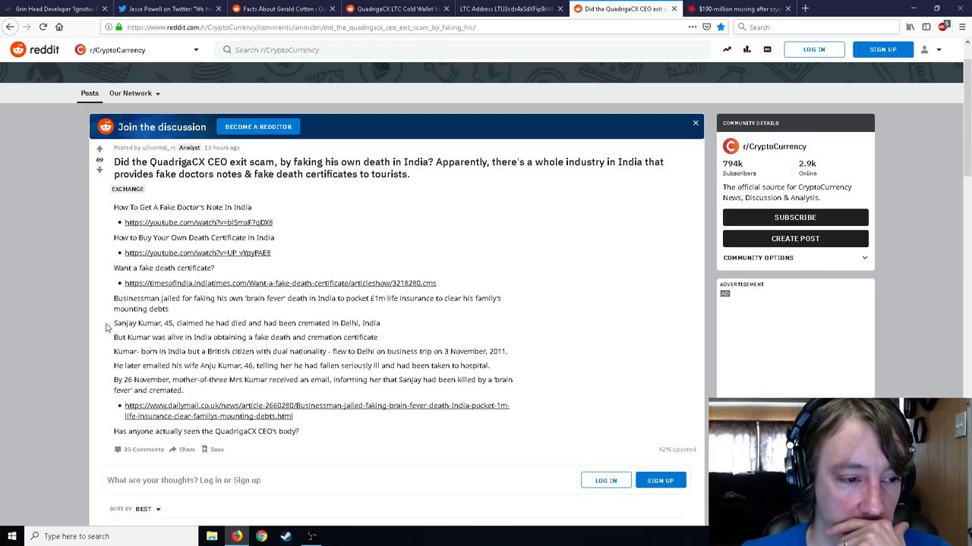
pyautogui.scroll(-3)
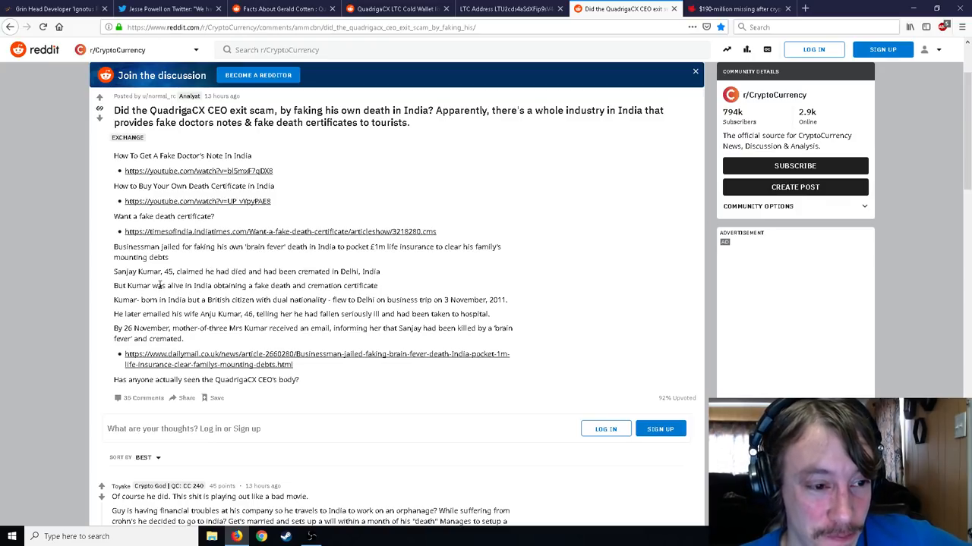
pyautogui.moveTo(276, 259)
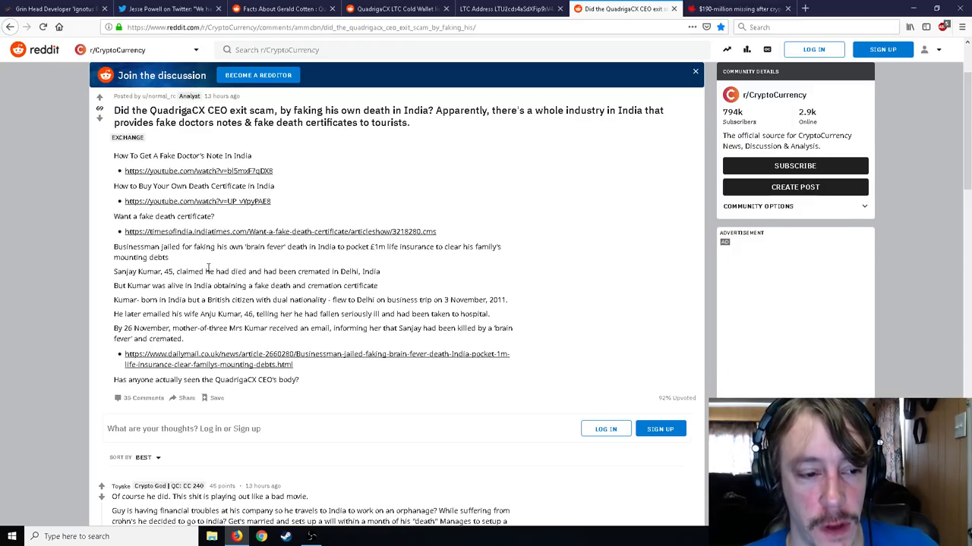
pyautogui.scroll(-3)
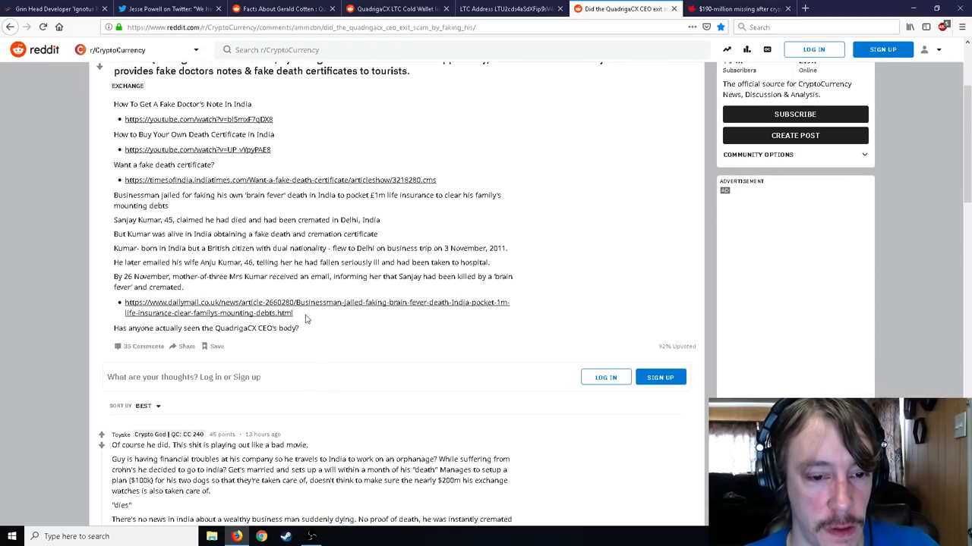
pyautogui.moveTo(352, 318)
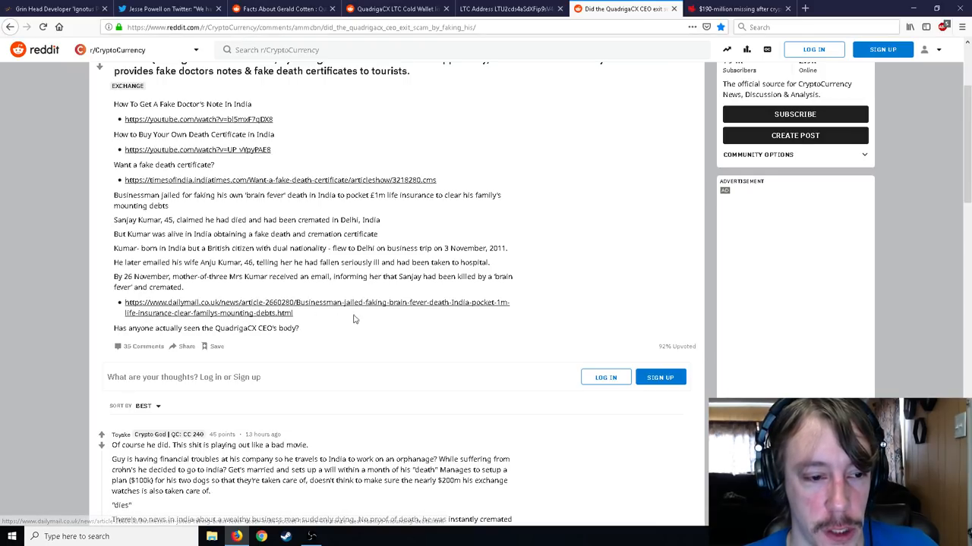
pyautogui.moveTo(152, 319)
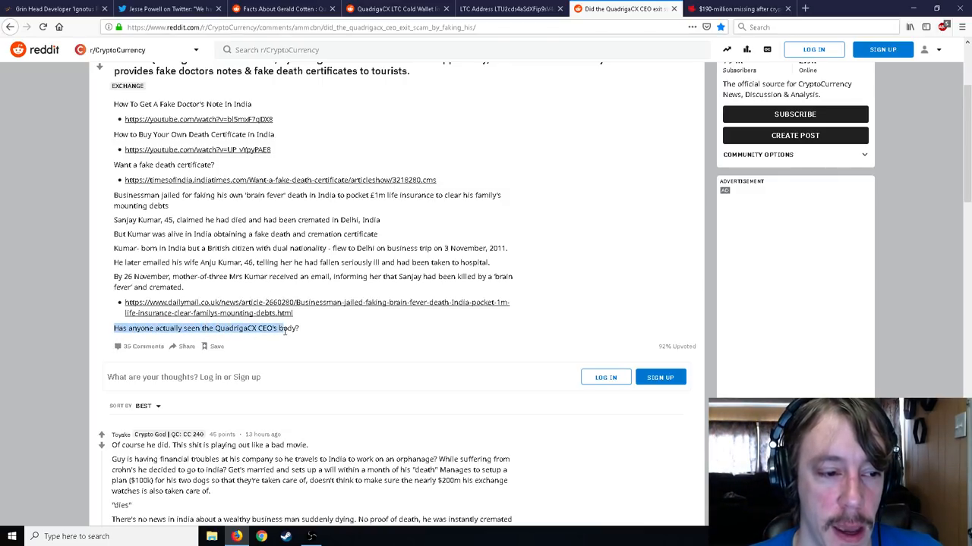
# - Leave the Reddit thread for the archive.is Globe and Mail article on Quadriga's missing $190 million
pyautogui.scroll(3)
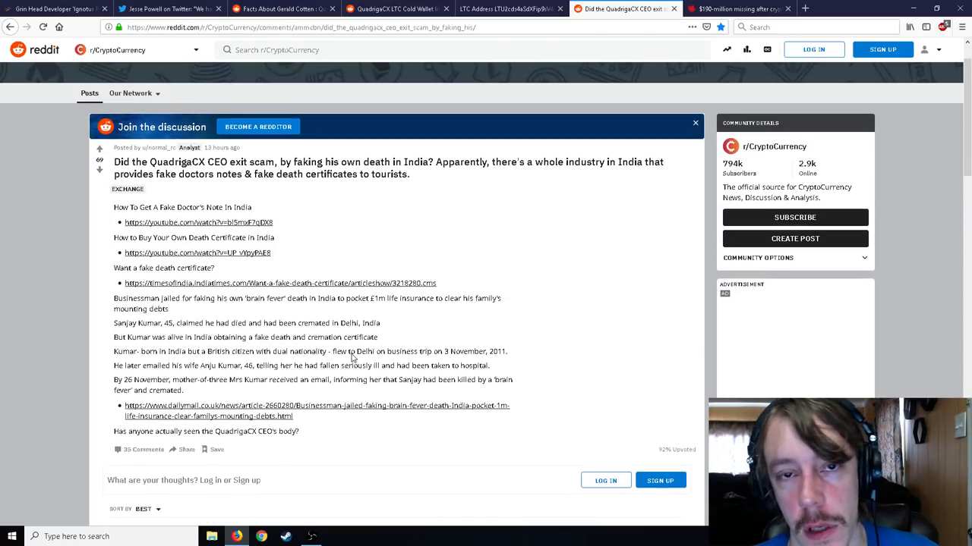
pyautogui.scroll(-3)
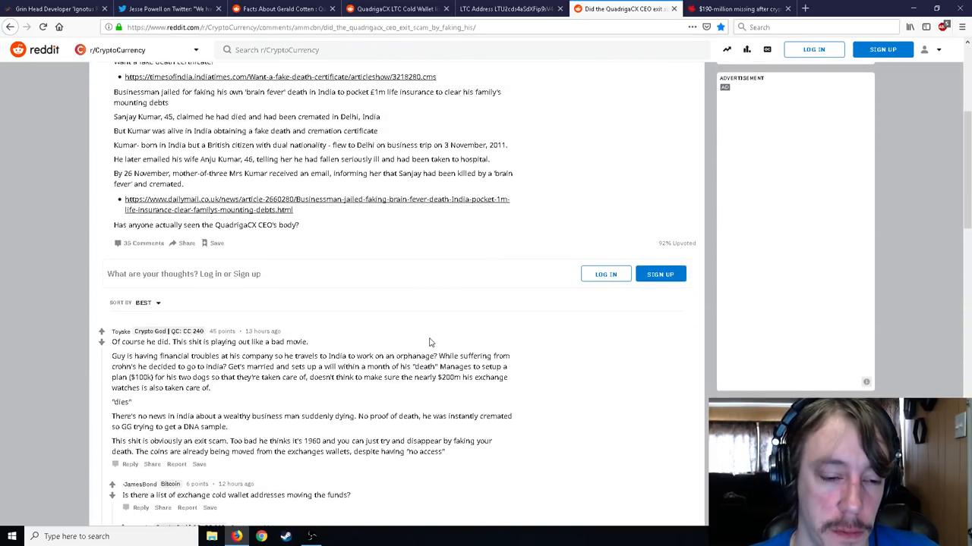
pyautogui.scroll(3)
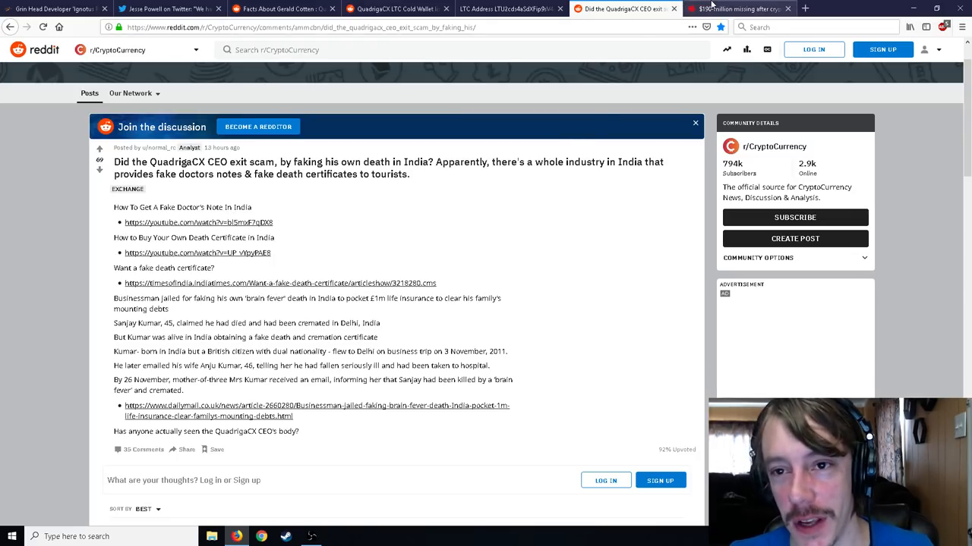
pyautogui.click(736, 9)
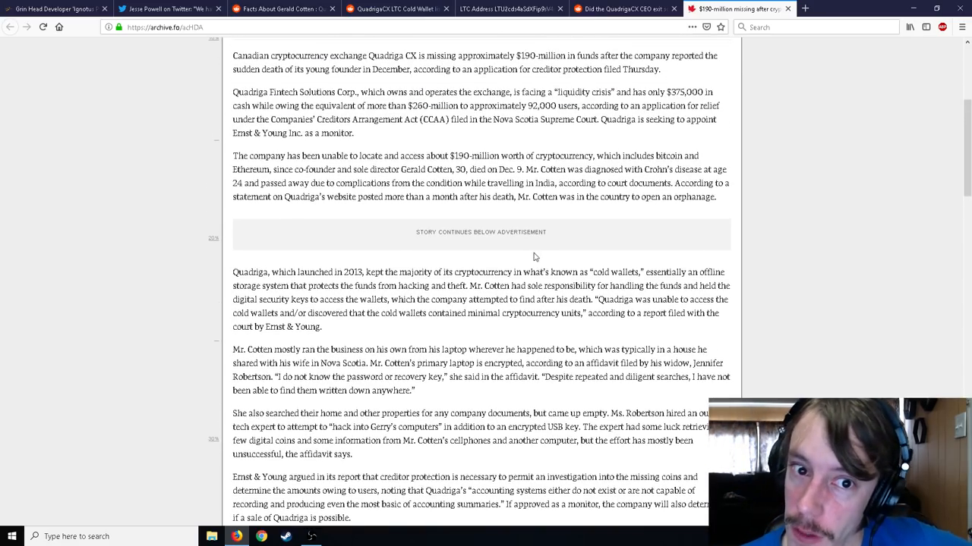
pyautogui.scroll(3)
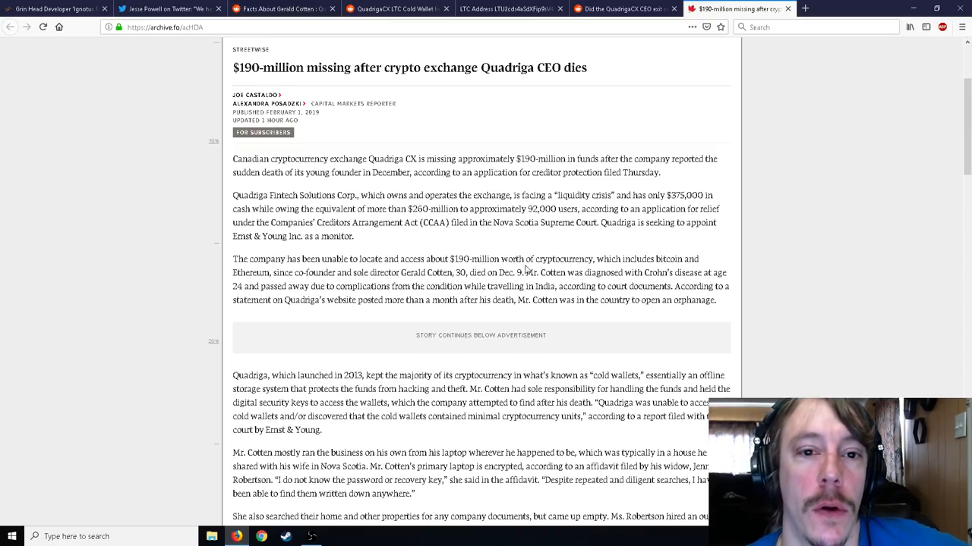
pyautogui.scroll(-3)
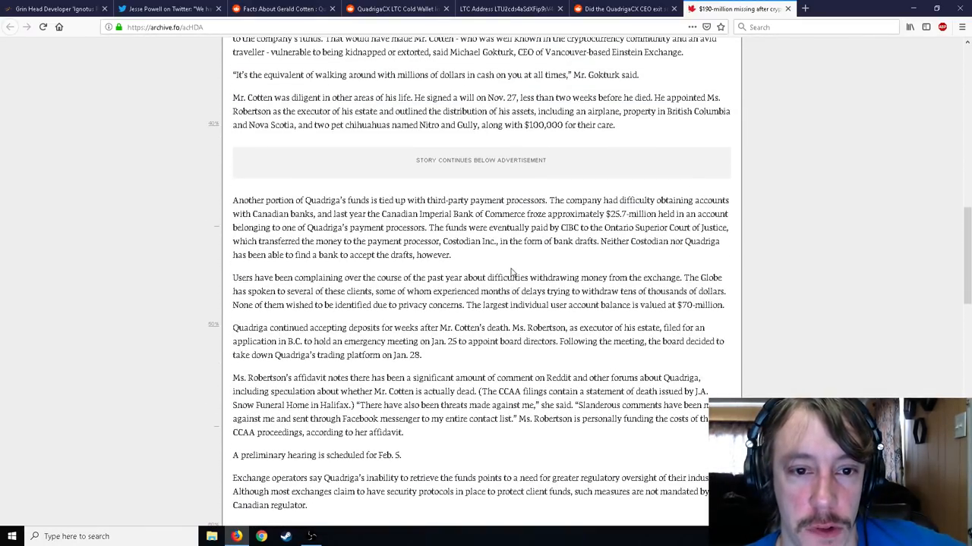
pyautogui.scroll(3)
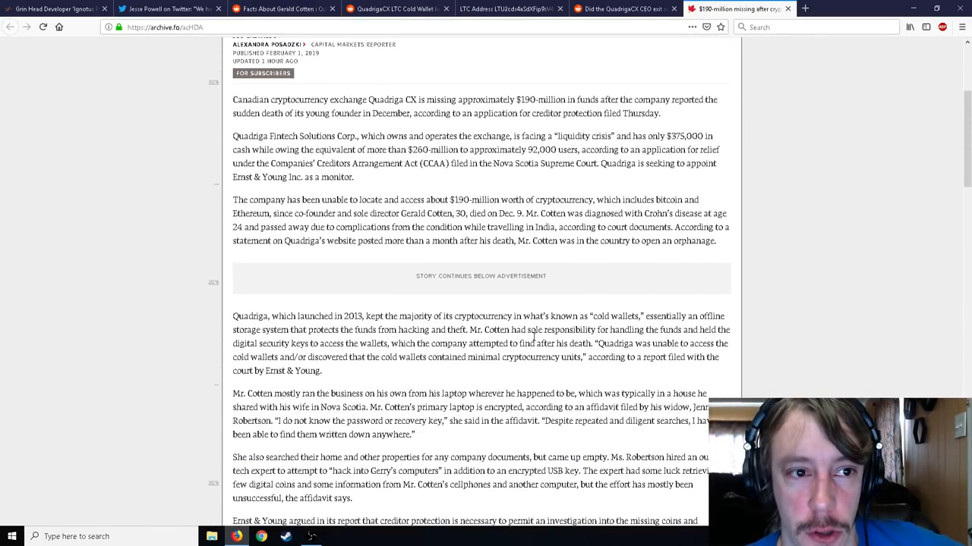
pyautogui.scroll(3)
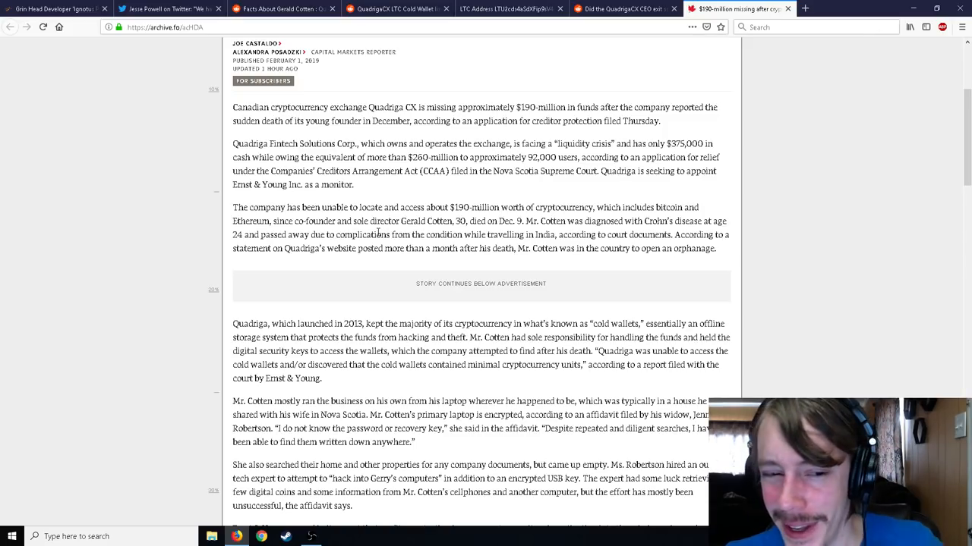
pyautogui.scroll(-3)
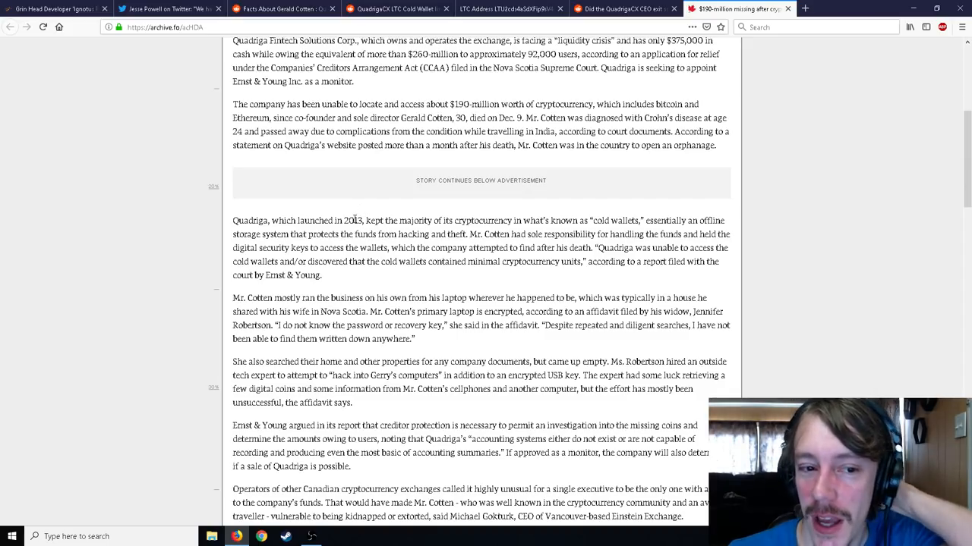
pyautogui.moveTo(331, 280)
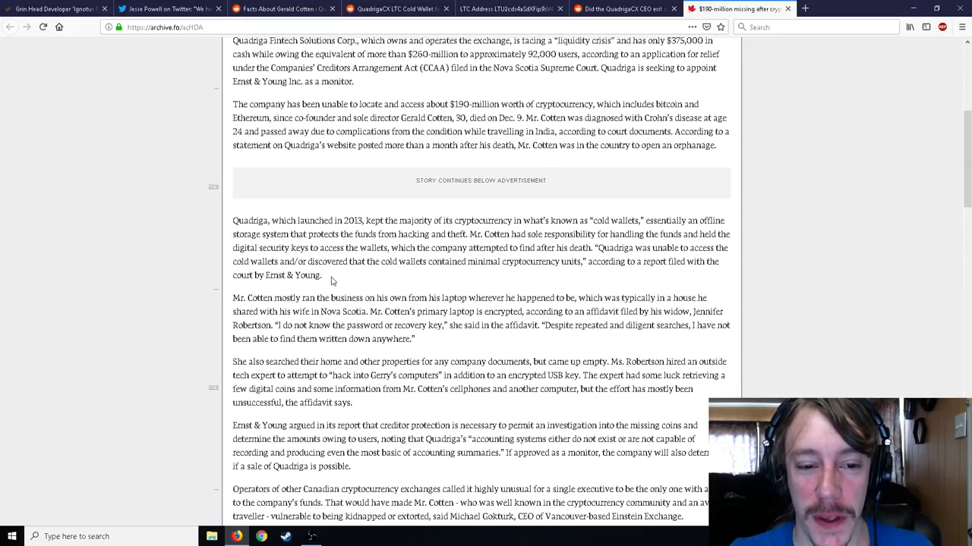
# - Scroll to the paragraphs on Cotten's encrypted laptop, the cold wallets and Gokhale's cash quote
pyautogui.scroll(-3)
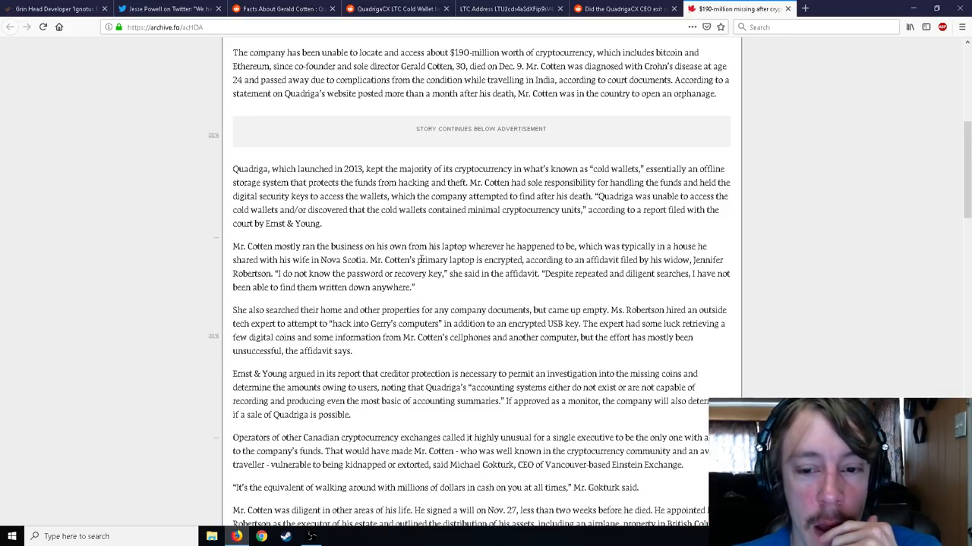
pyautogui.moveTo(550, 295)
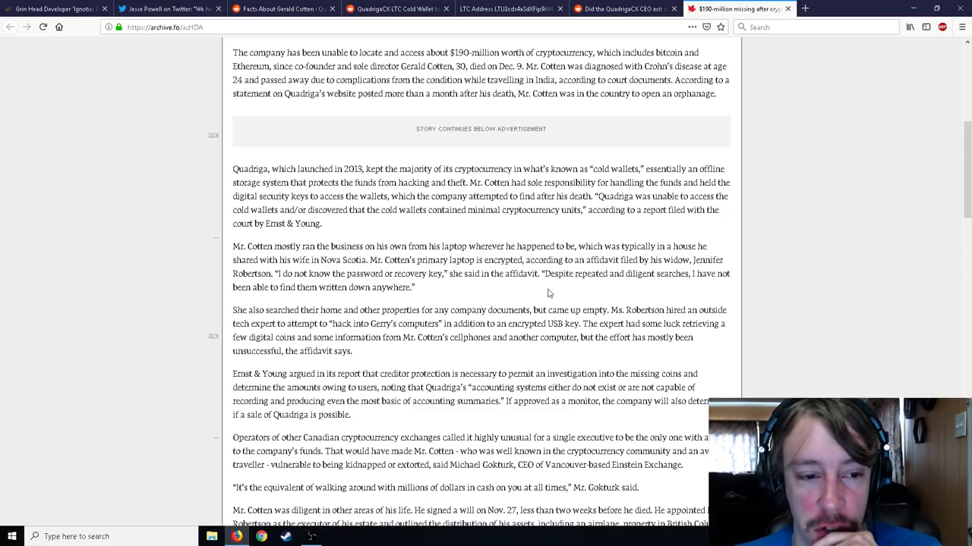
pyautogui.moveTo(471, 295)
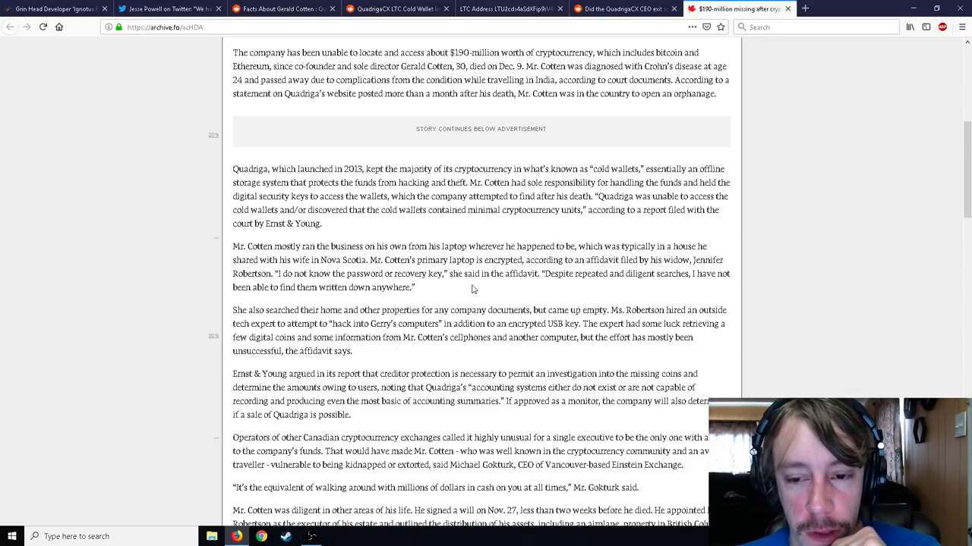
pyautogui.scroll(-3)
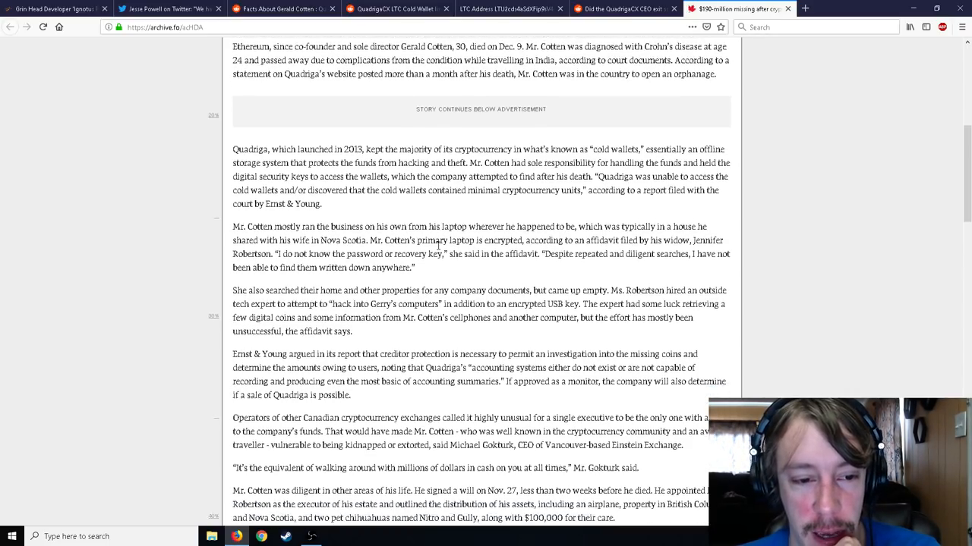
# - Scroll past Cotten's will to the payment processor funds and user withdrawal complaints
pyautogui.scroll(-3)
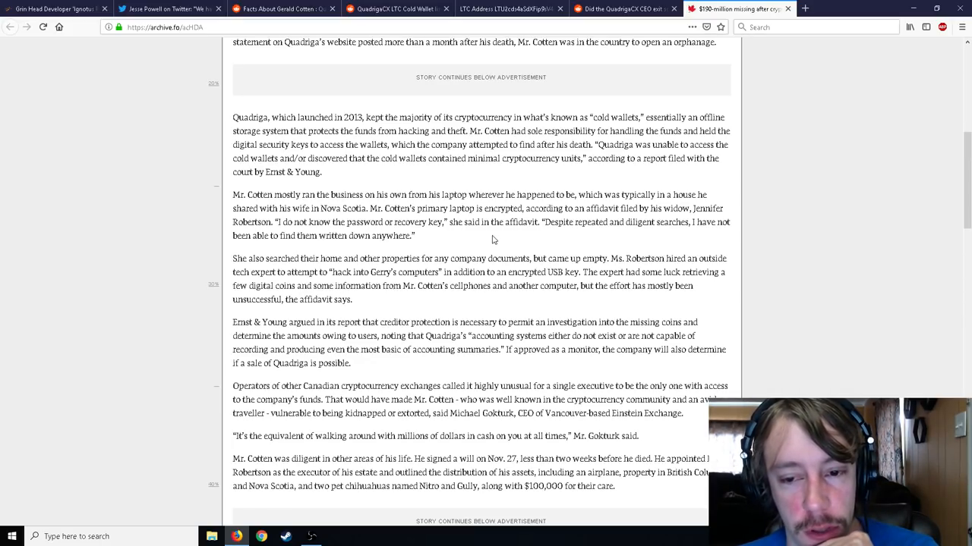
pyautogui.scroll(-3)
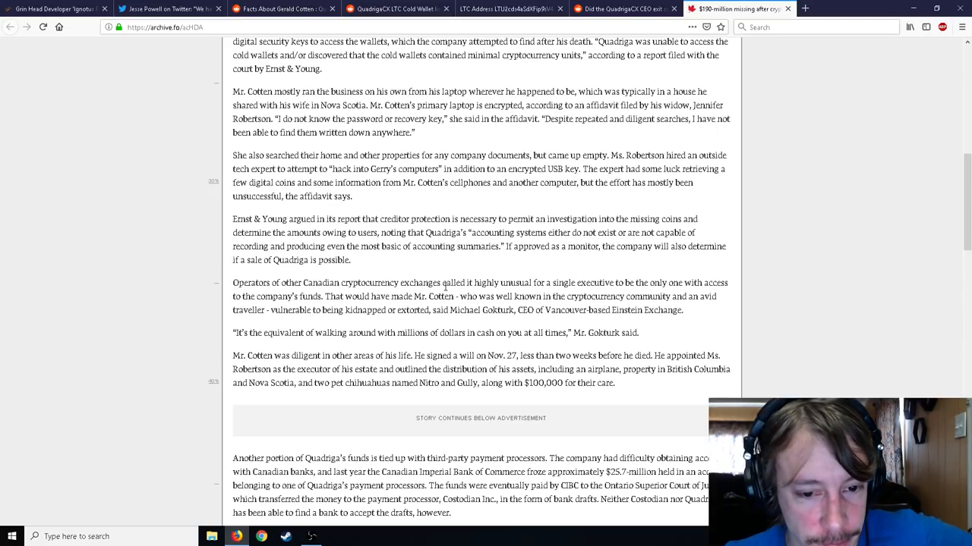
pyautogui.scroll(-3)
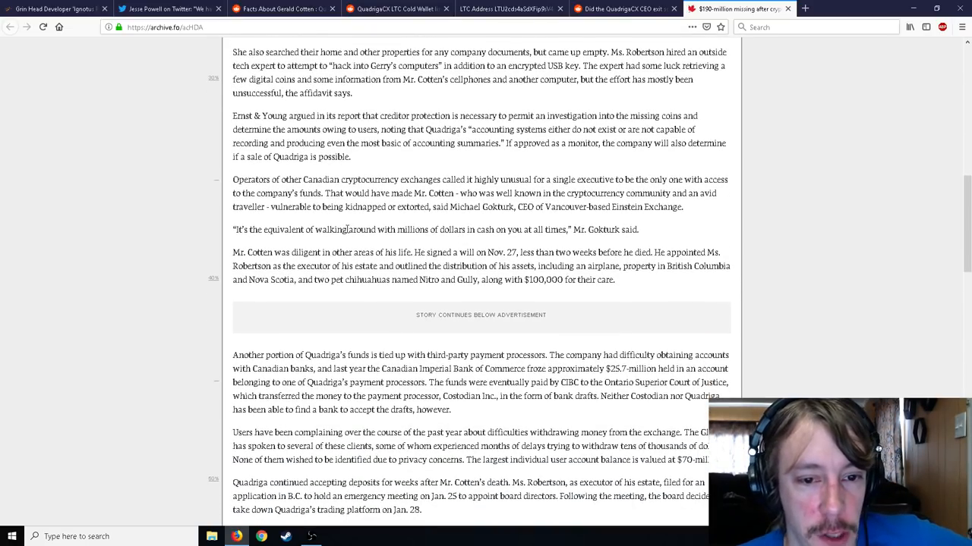
pyautogui.moveTo(501, 244)
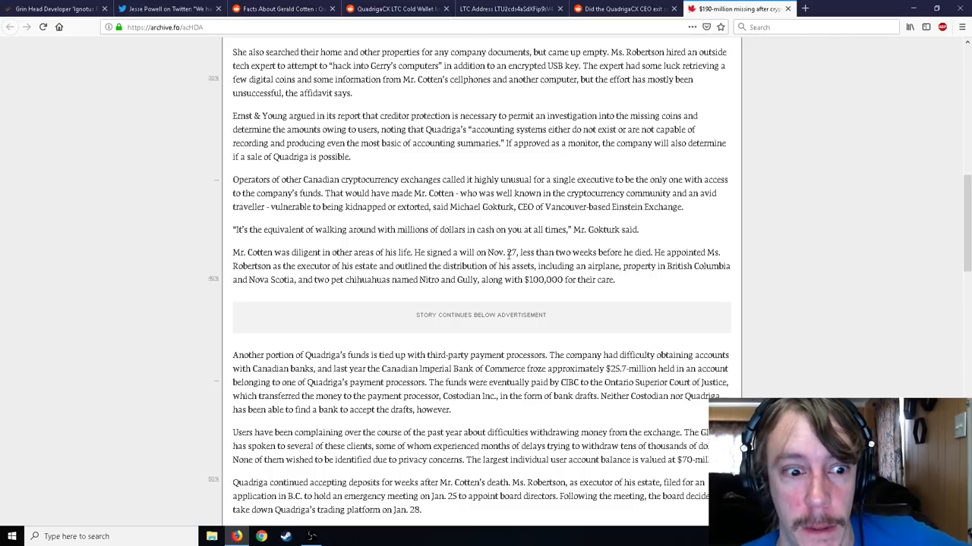
# - Scroll to the Feb. 5 hearing, the regulatory oversight paragraph and Cole Diamond's closing quote
pyautogui.scroll(-3)
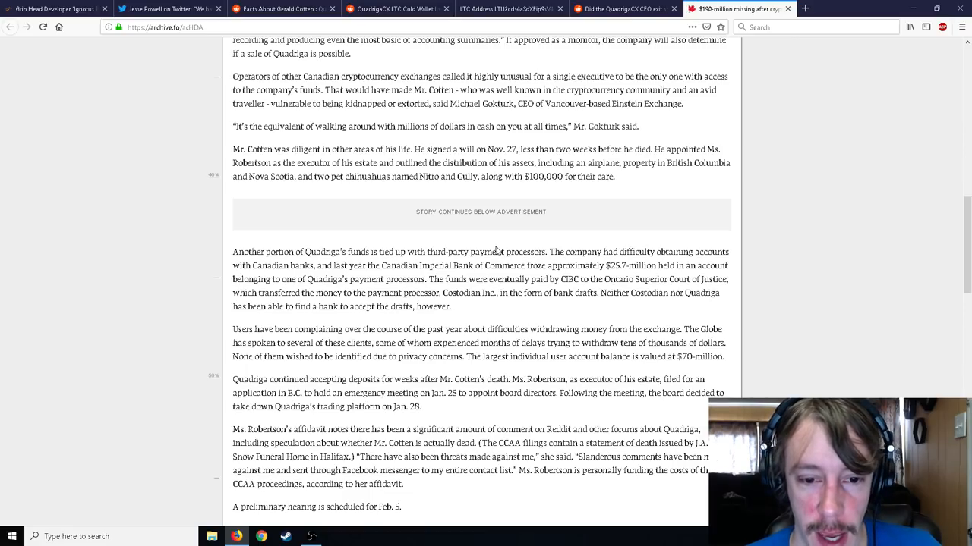
pyautogui.moveTo(377, 333)
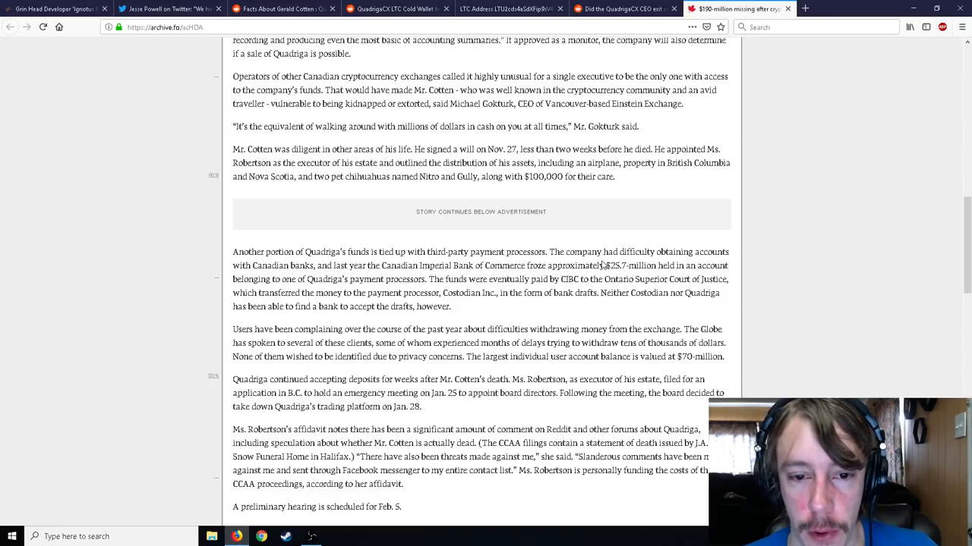
pyautogui.scroll(-3)
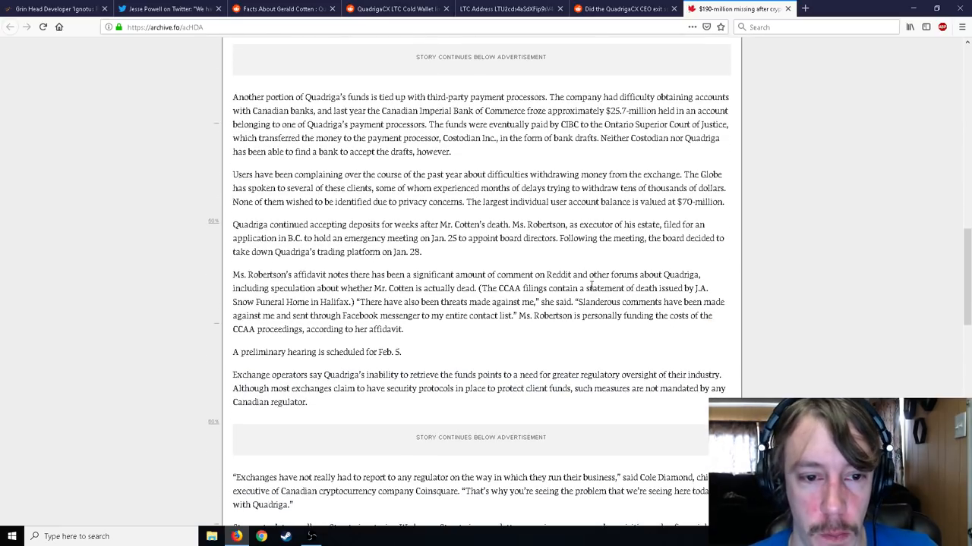
pyautogui.scroll(-3)
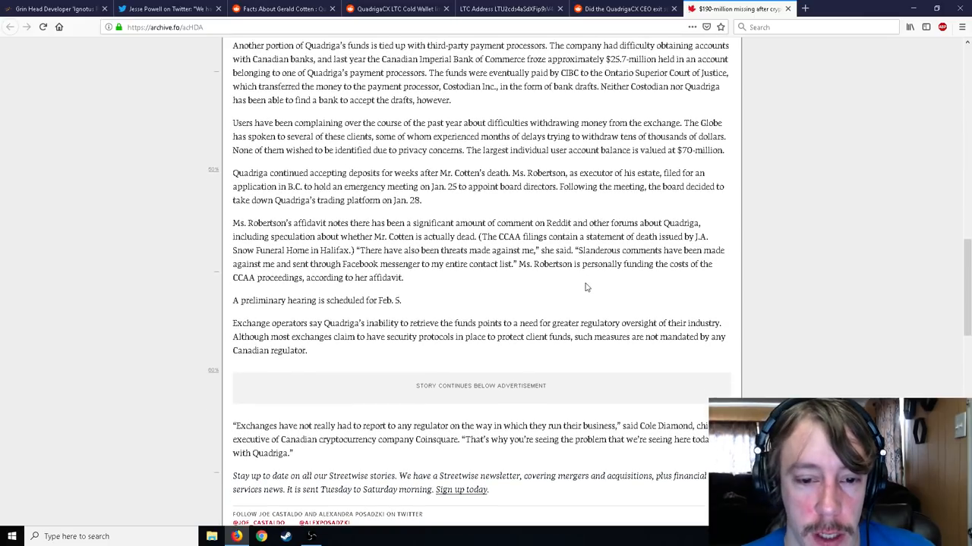